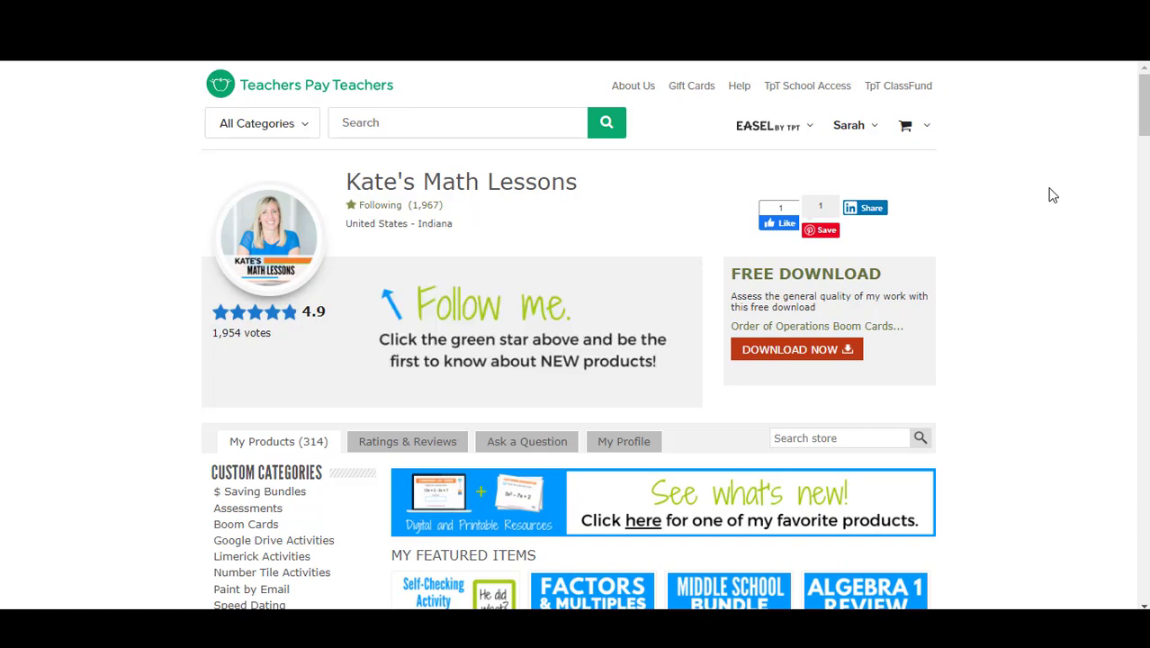
# - Open the EASEL by TpT menu in the Teachers Pay Teachers header
pyautogui.click(767, 125)
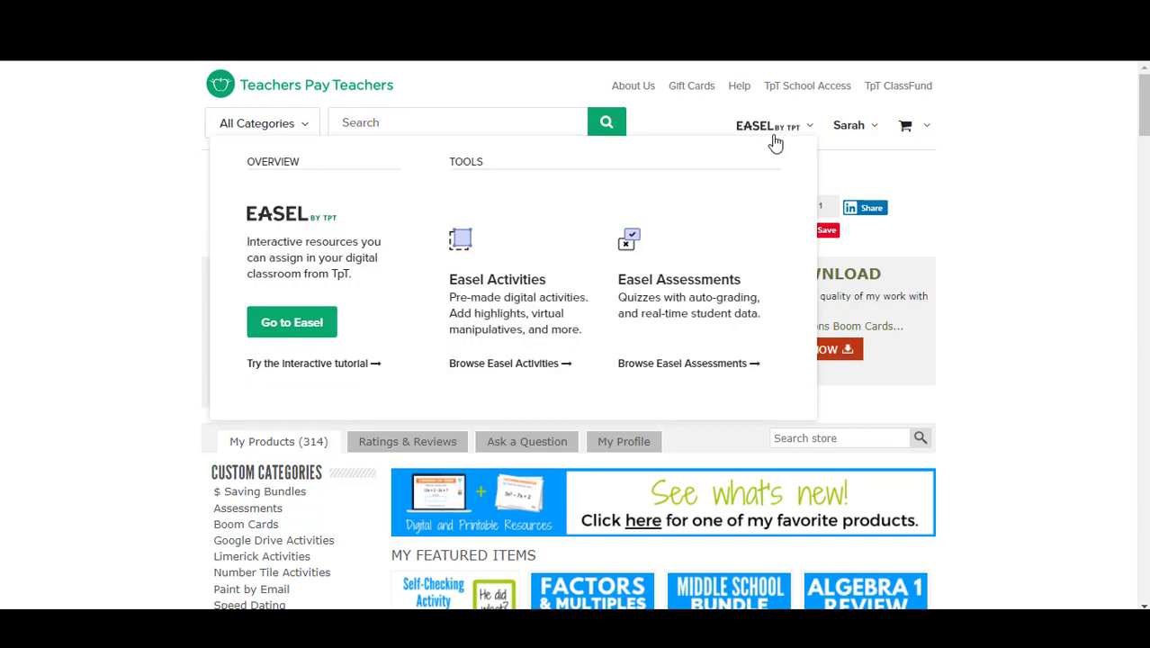
pyautogui.moveTo(681, 161)
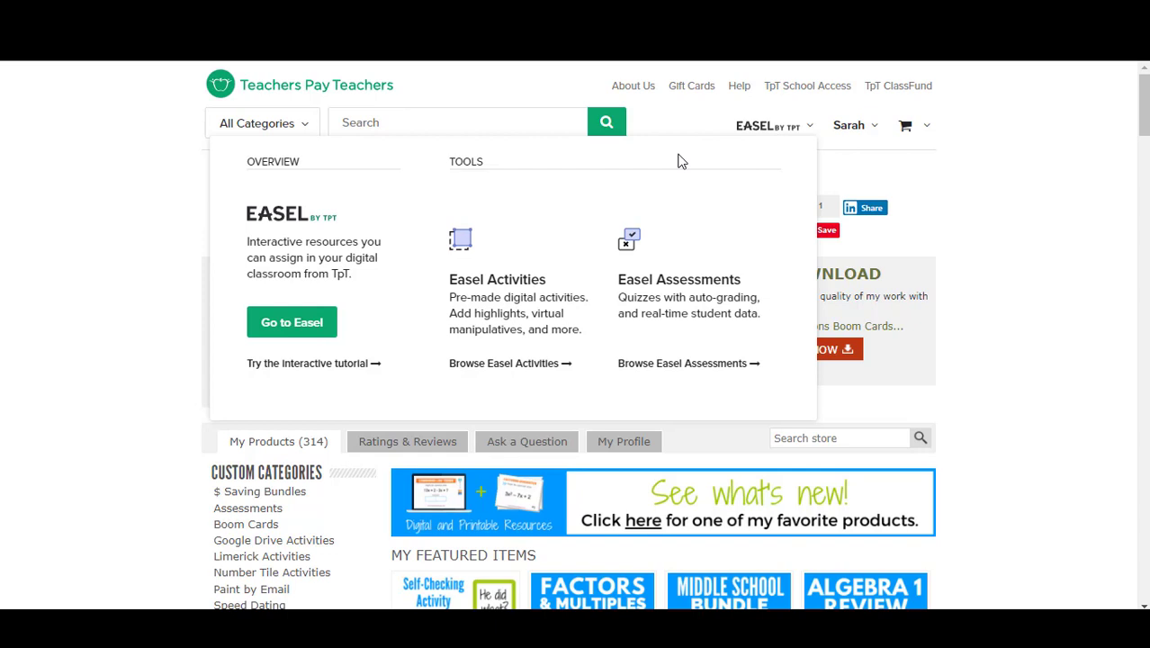
pyautogui.moveTo(291, 322)
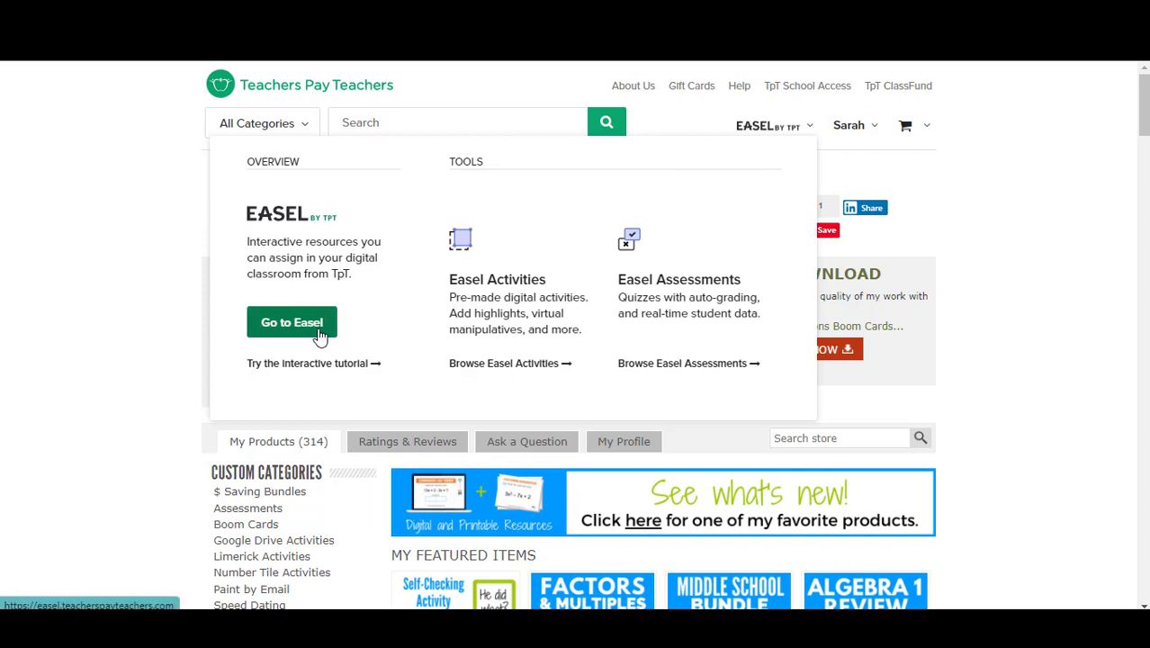
# - Go to Easel, then switch from My Activities to the My Assessments list of five assessments
pyautogui.click(291, 322)
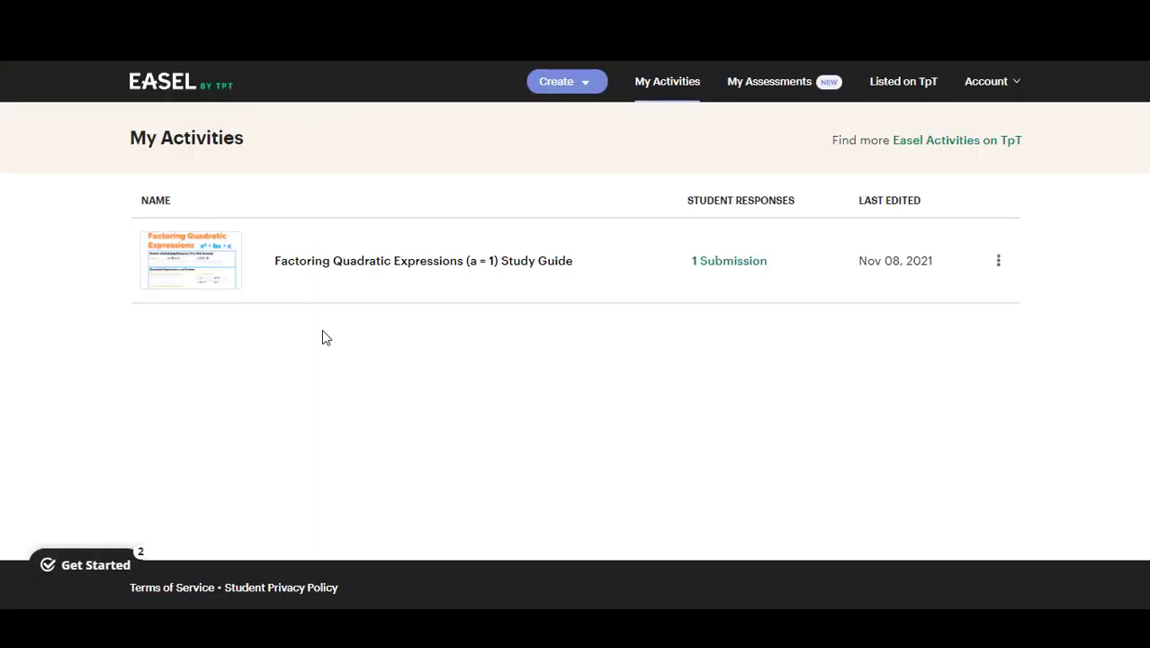
pyautogui.click(85, 564)
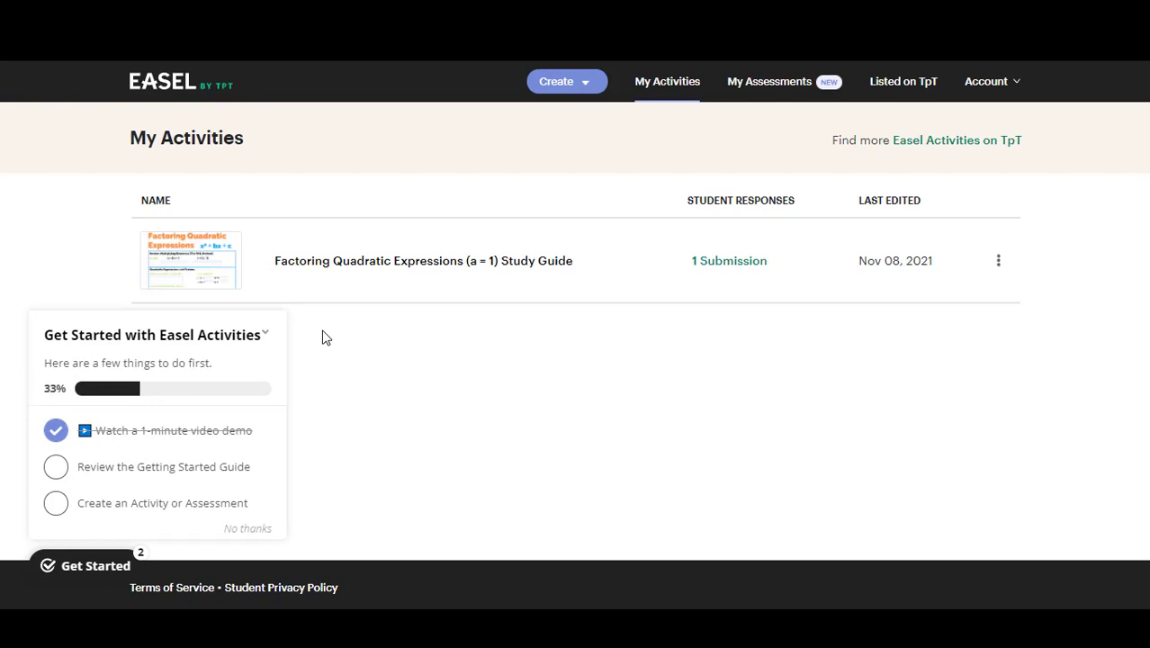
pyautogui.moveTo(738, 153)
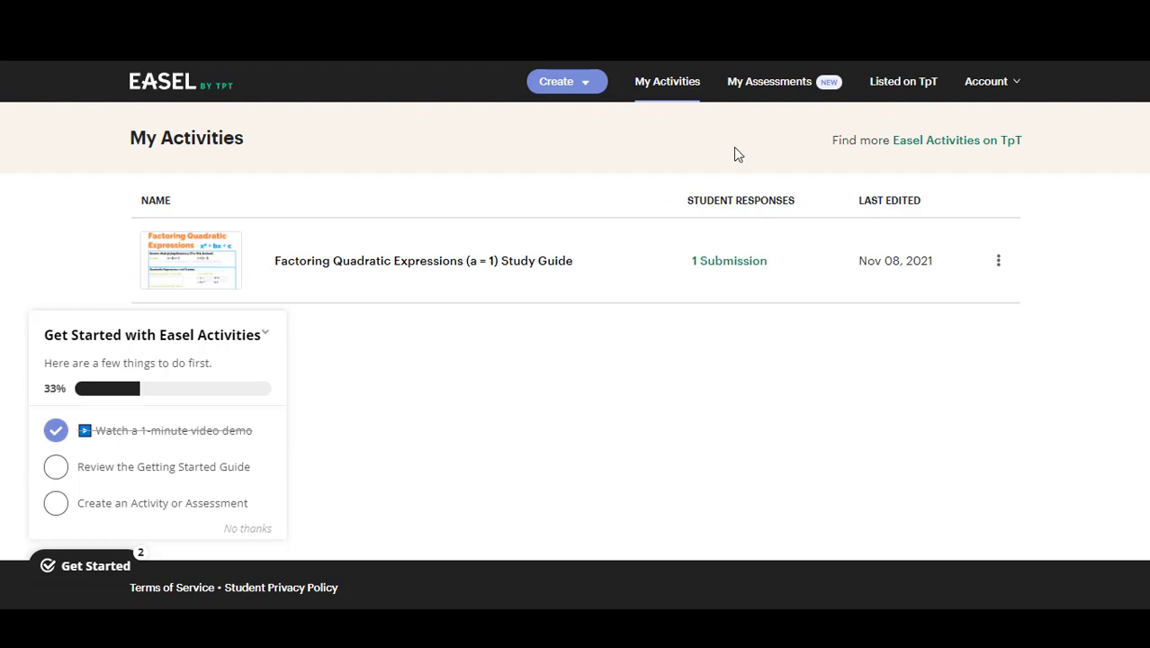
pyautogui.click(769, 81)
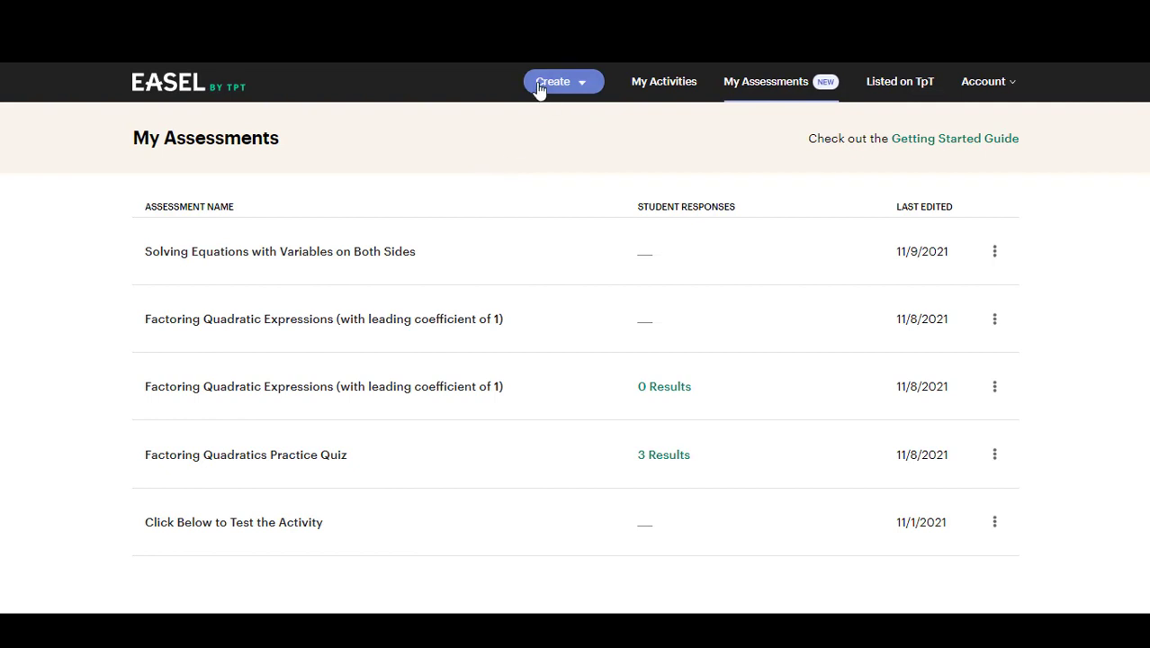
pyautogui.click(552, 81)
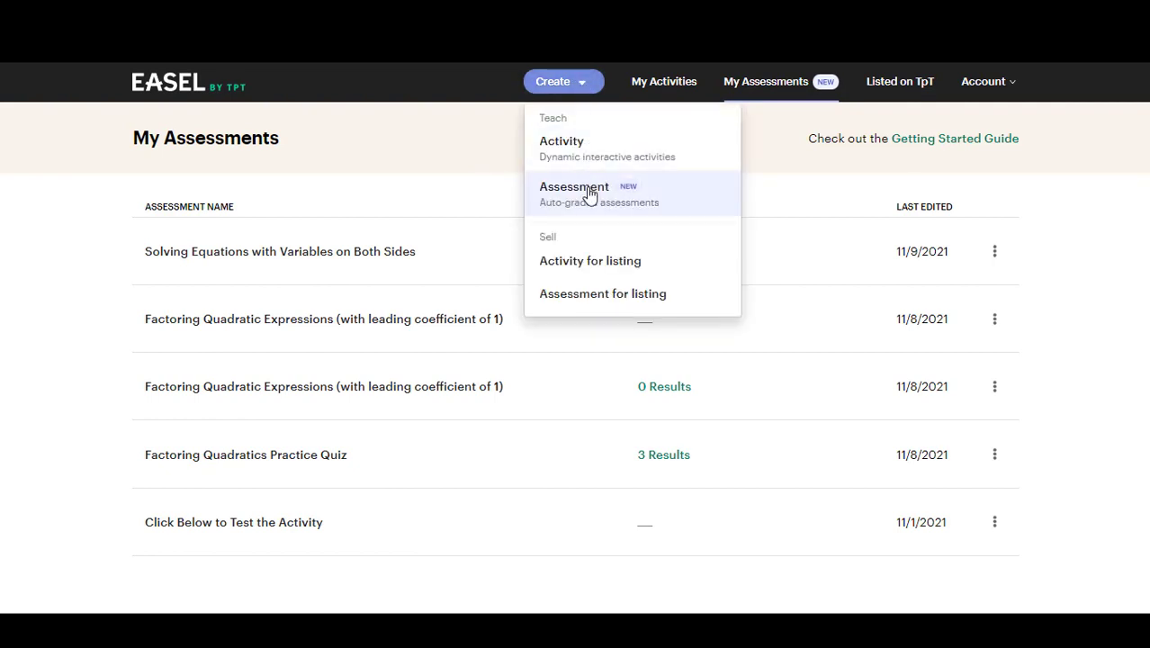
pyautogui.moveTo(585, 193)
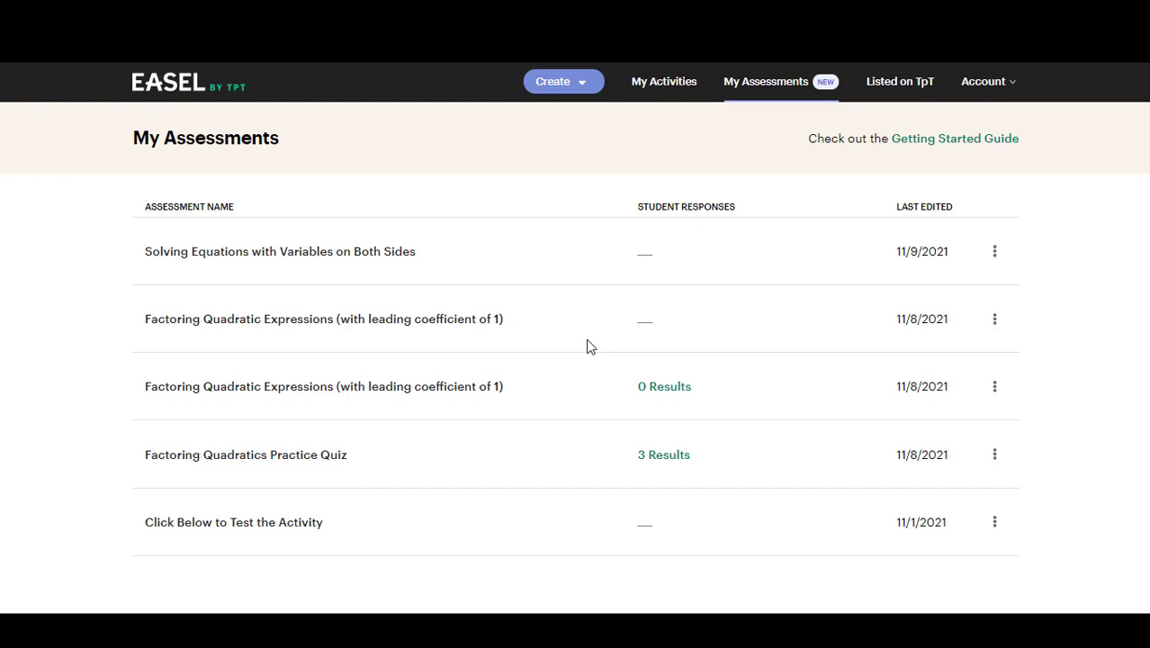
pyautogui.moveTo(405, 364)
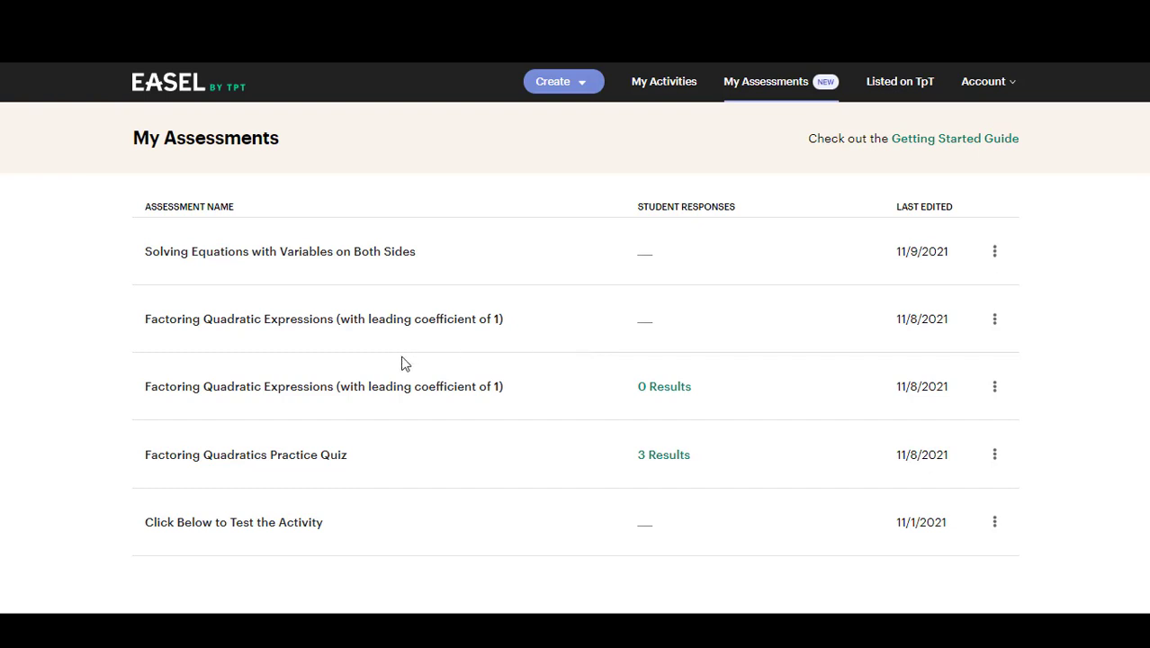
pyautogui.moveTo(232, 318)
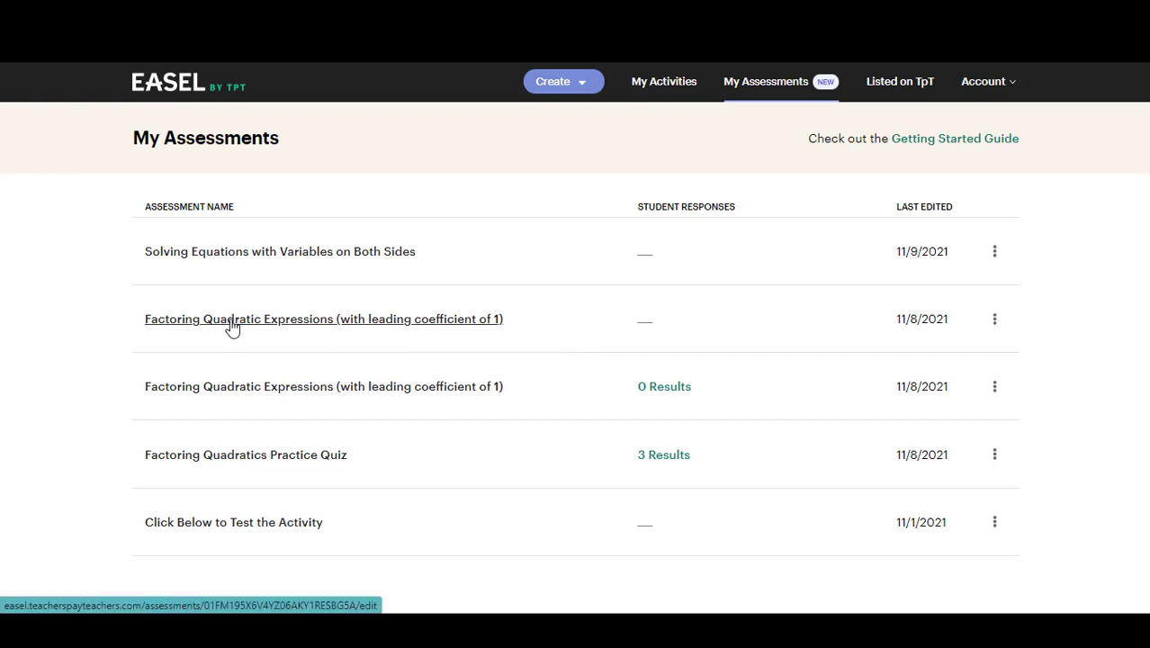
# - Open Factoring Quadratic Expressions, select question #1's prompt and the 2x + 8 answer choice
pyautogui.click(323, 319)
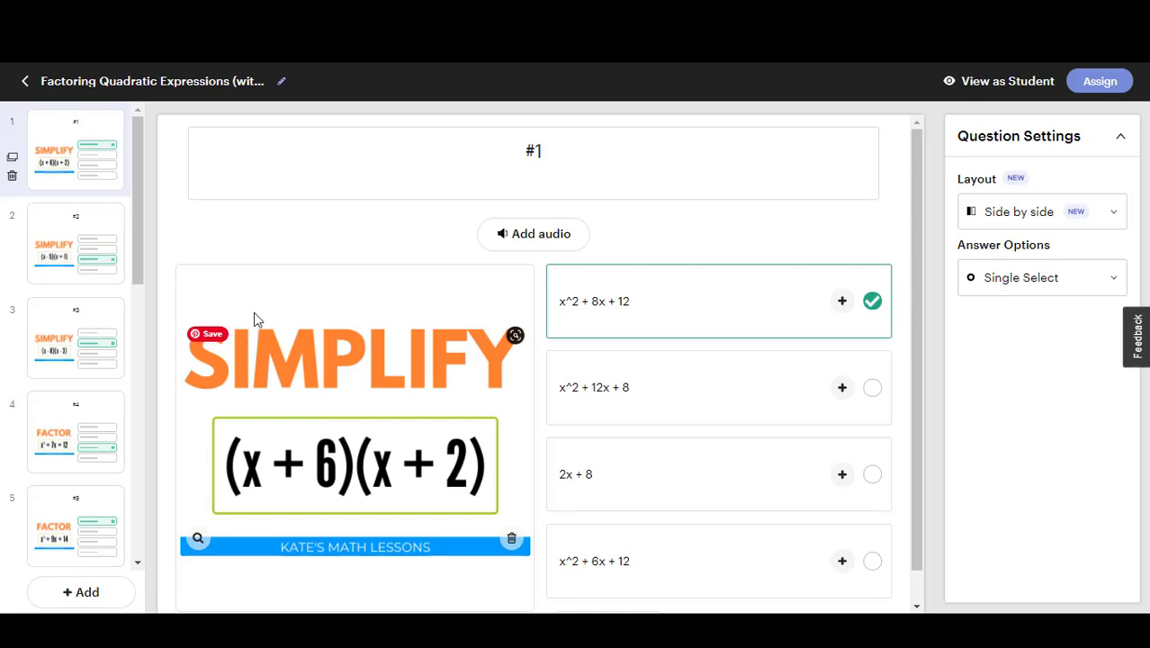
pyautogui.moveTo(135, 266)
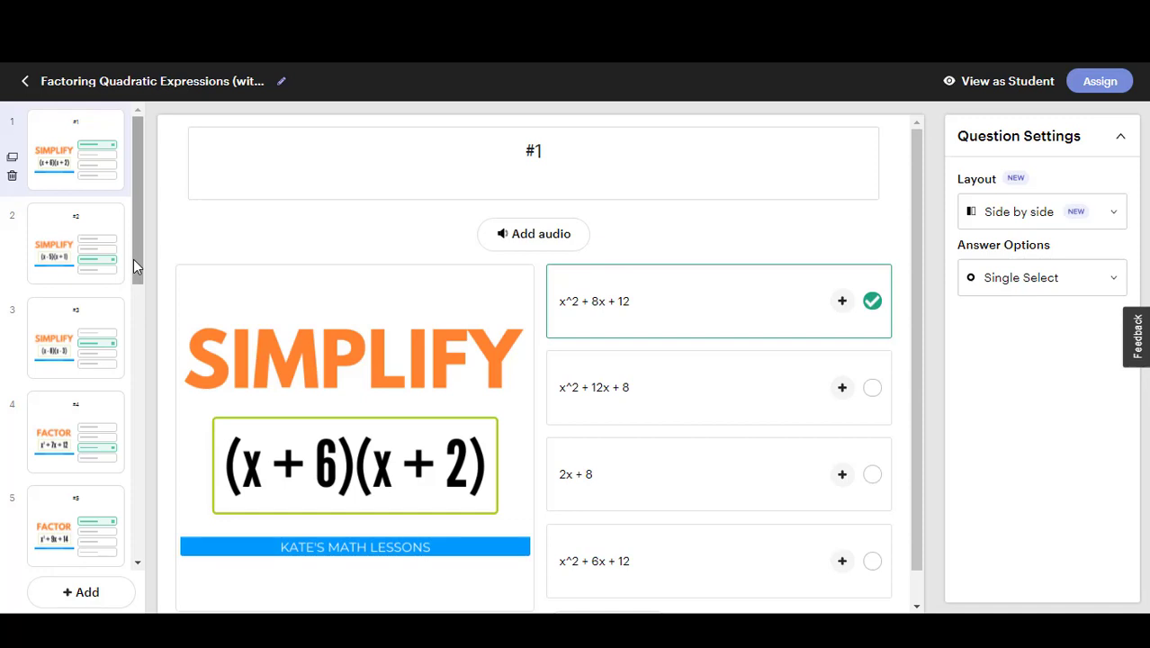
pyautogui.moveTo(18, 194)
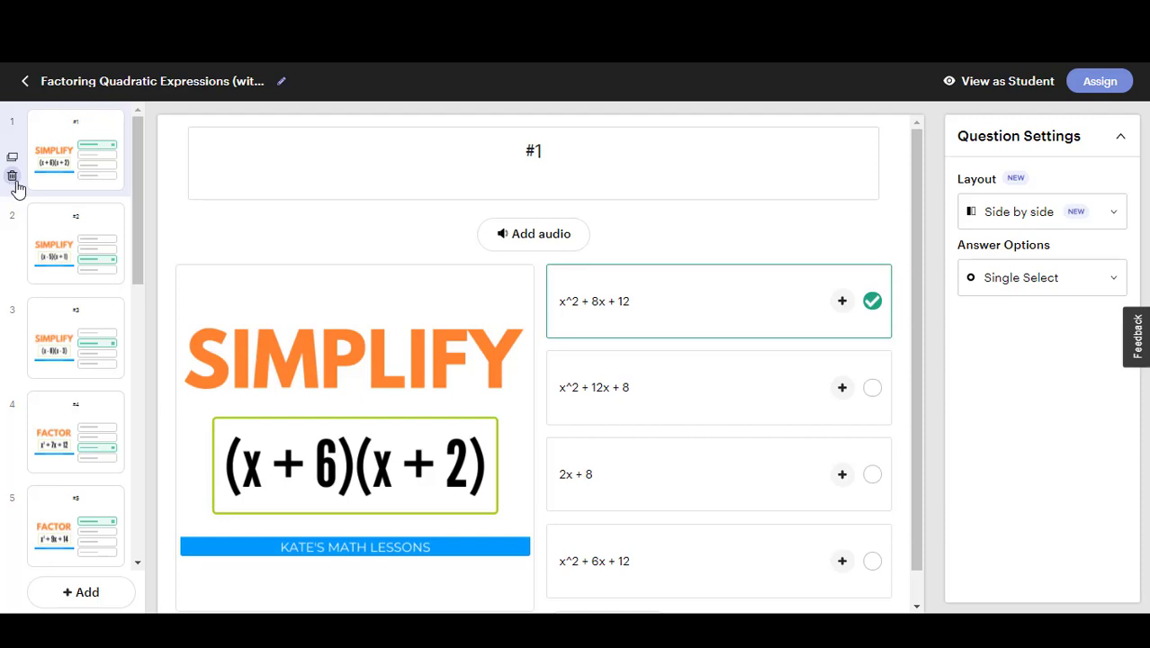
pyautogui.moveTo(16, 166)
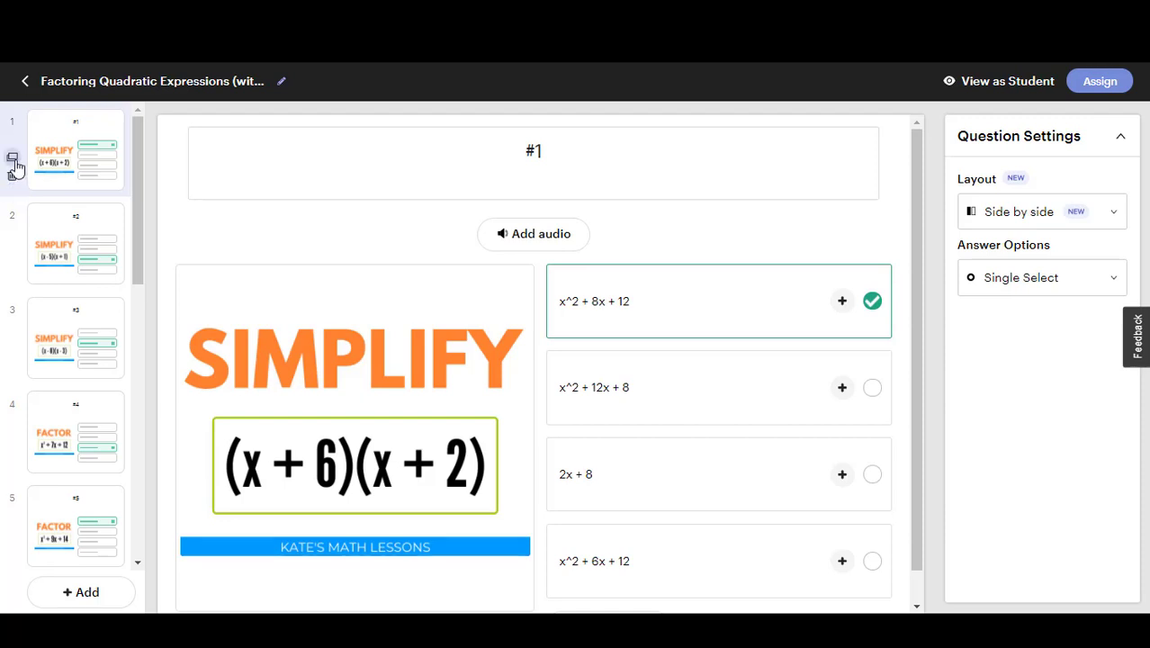
pyautogui.click(534, 150)
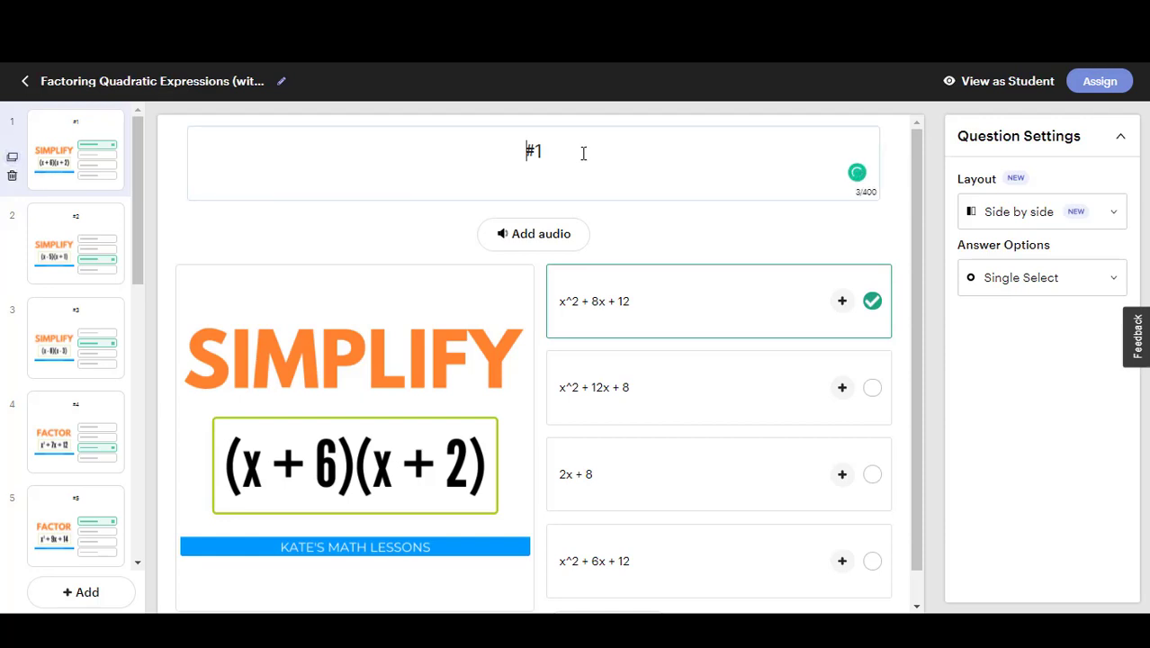
pyautogui.moveTo(511, 547)
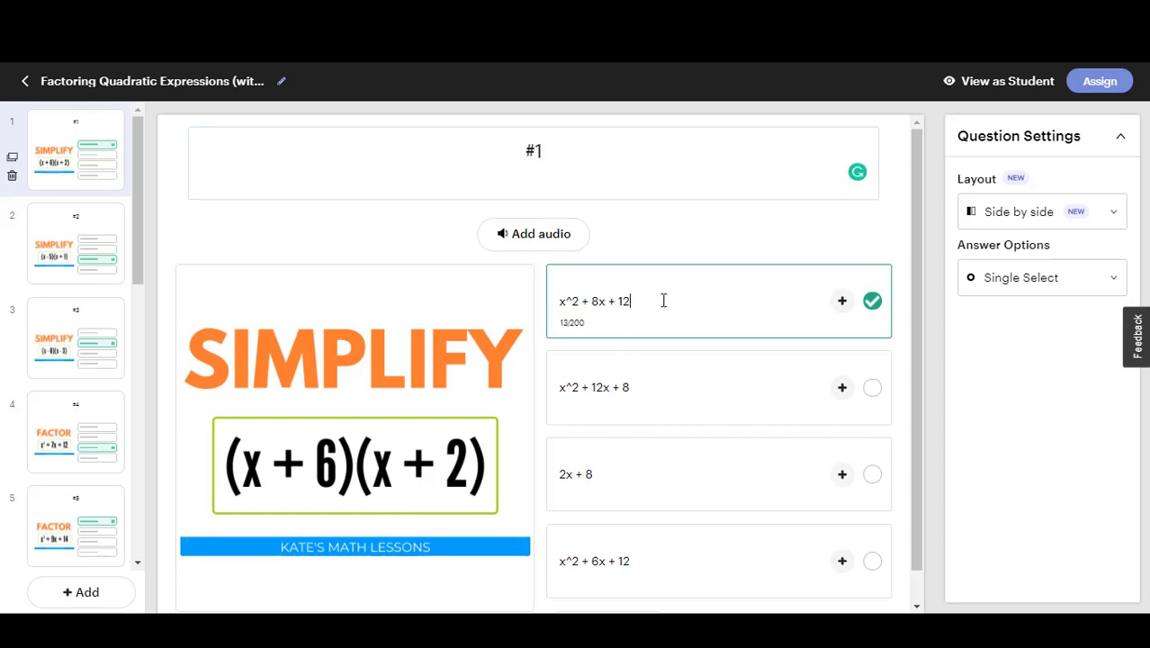
pyautogui.click(666, 474)
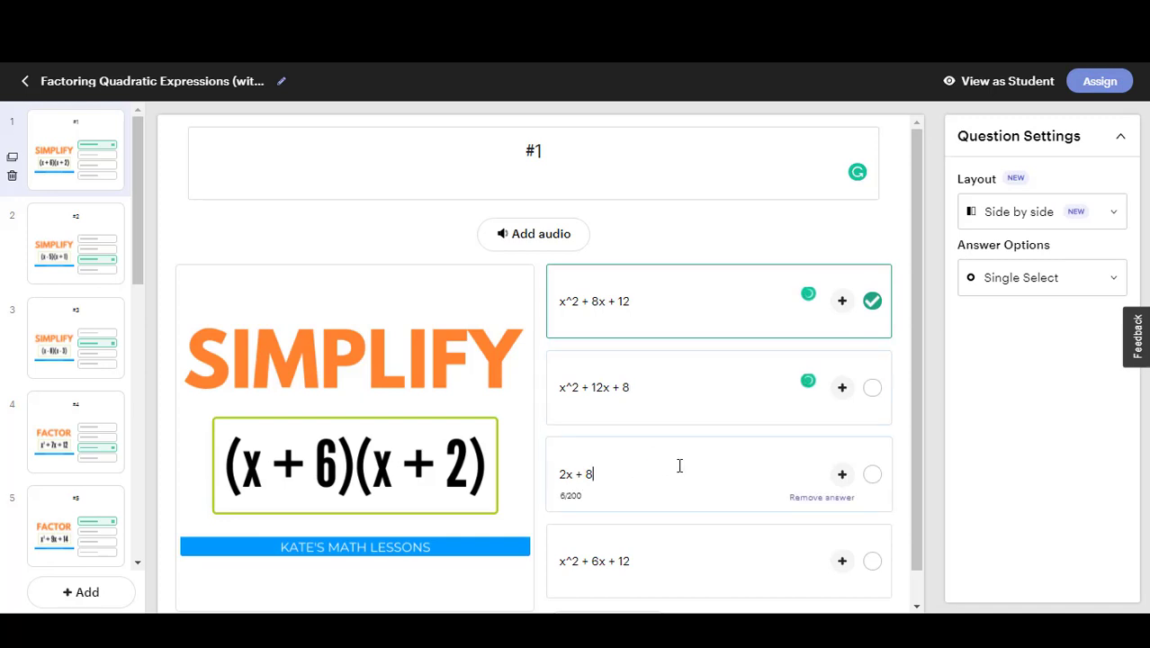
pyautogui.scroll(-3)
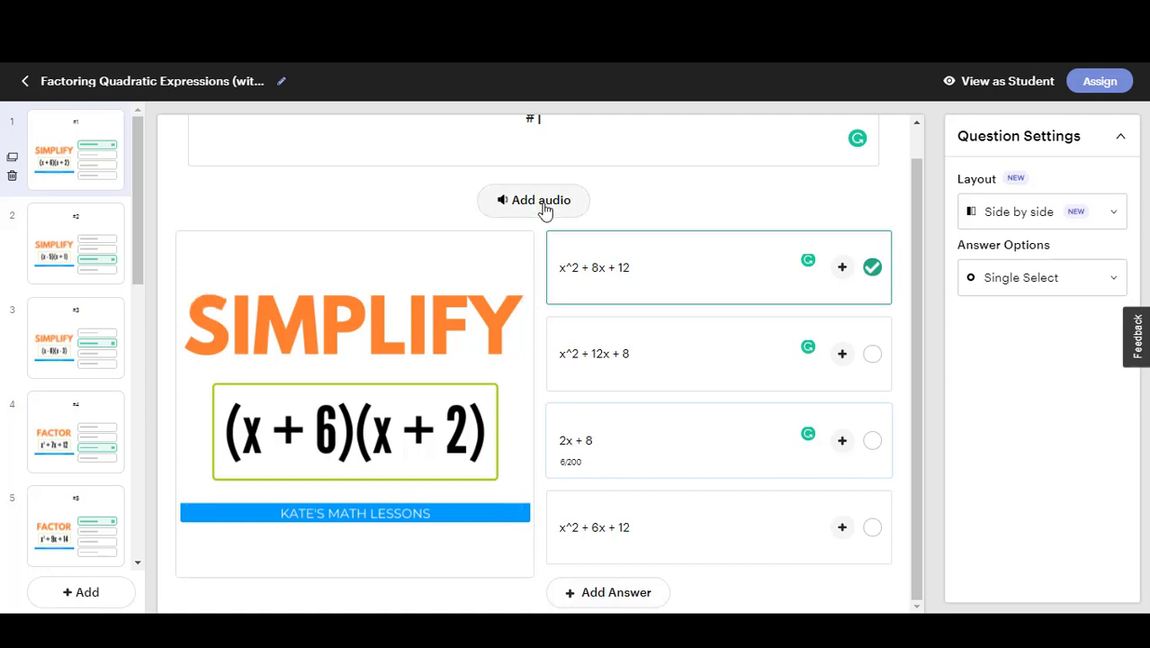
pyautogui.moveTo(913, 306)
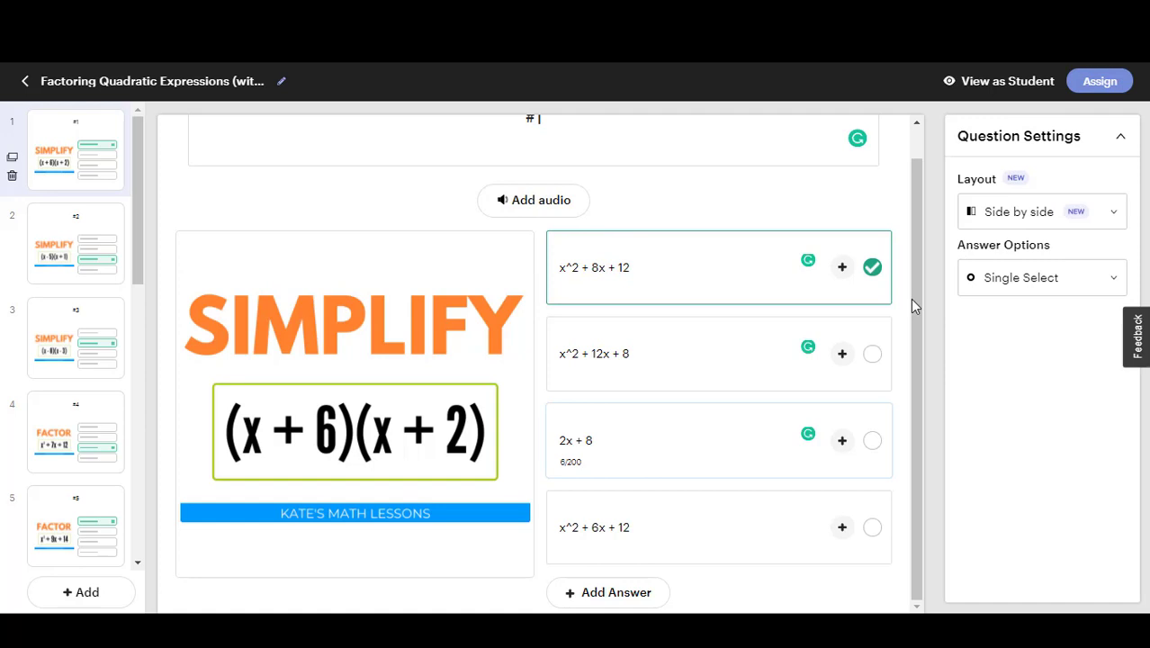
pyautogui.moveTo(1037, 225)
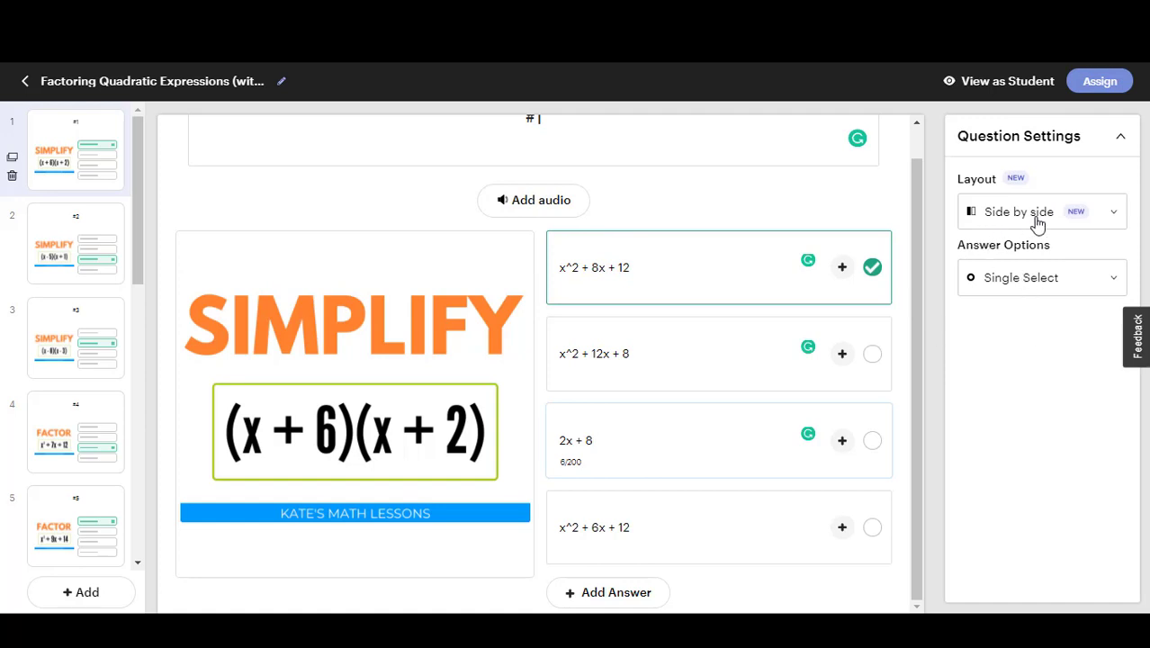
# - Keep question #1's layout as Side by side and list the answer types
pyautogui.click(1042, 211)
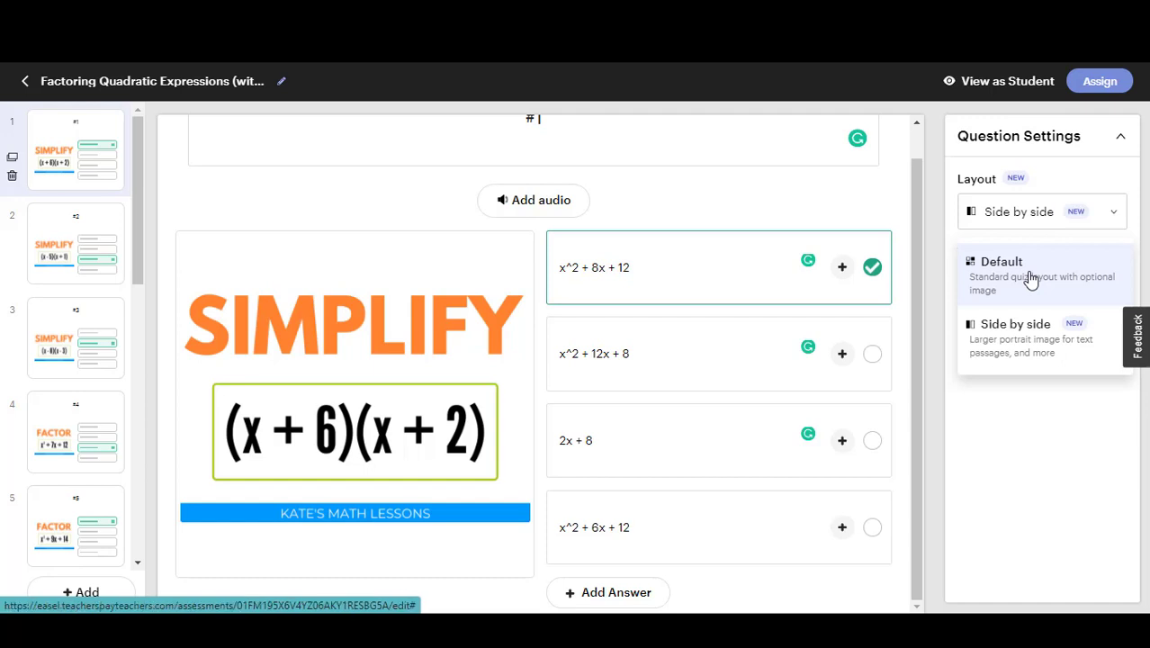
pyautogui.click(1002, 261)
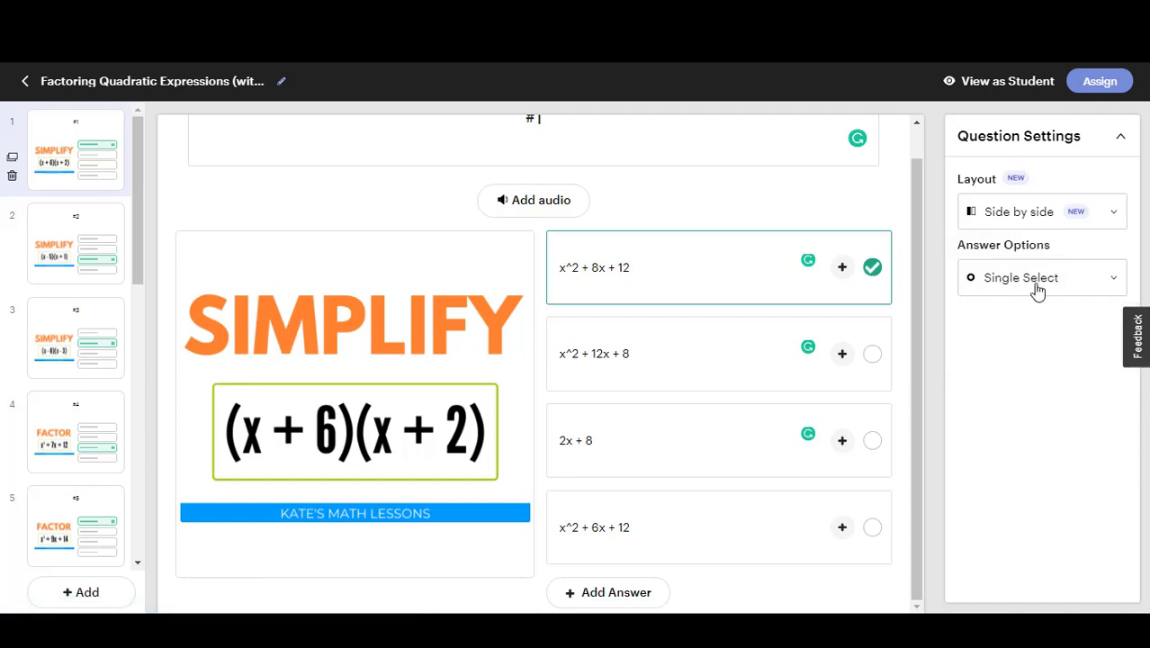
pyautogui.click(1040, 277)
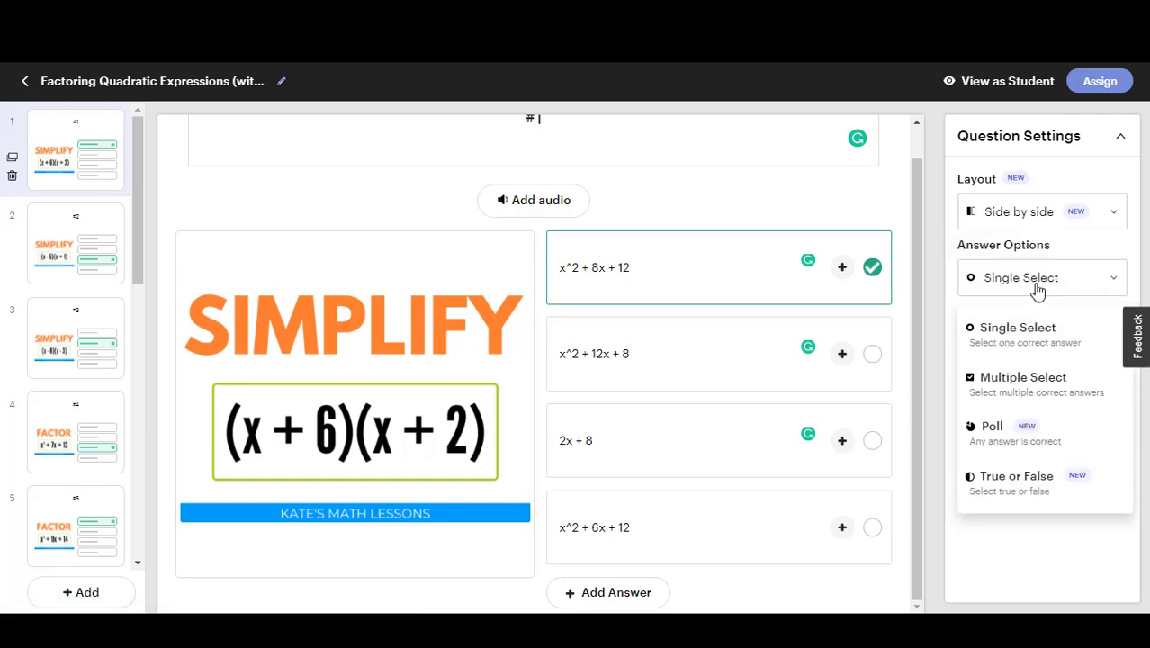
pyautogui.moveTo(1023, 377)
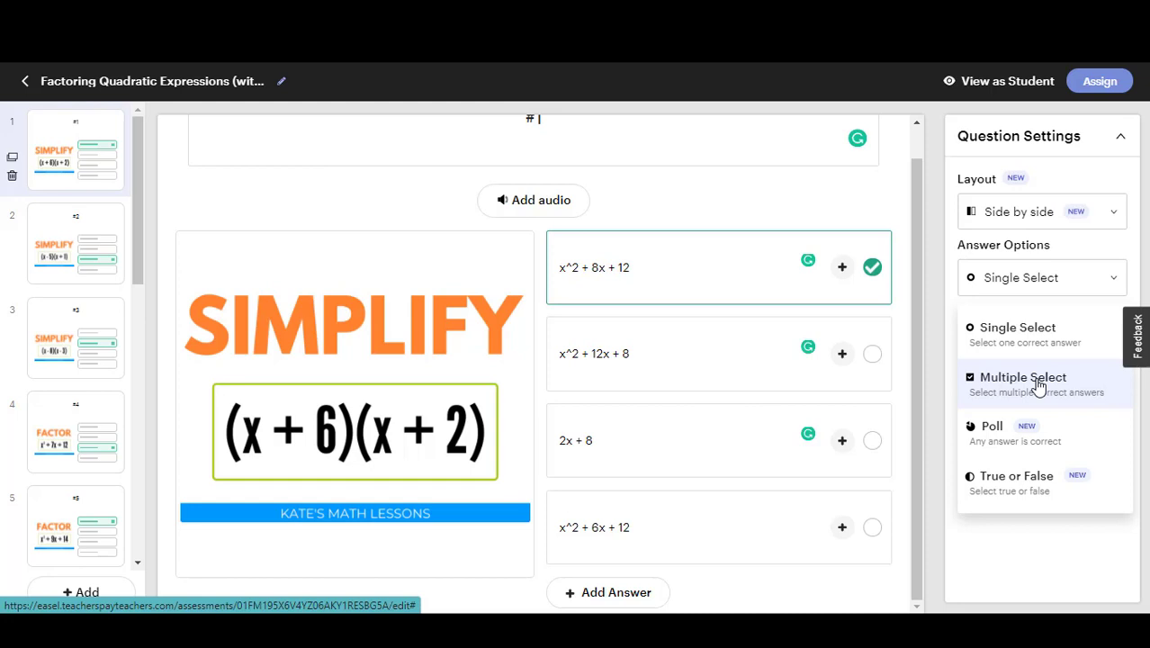
pyautogui.moveTo(1037, 477)
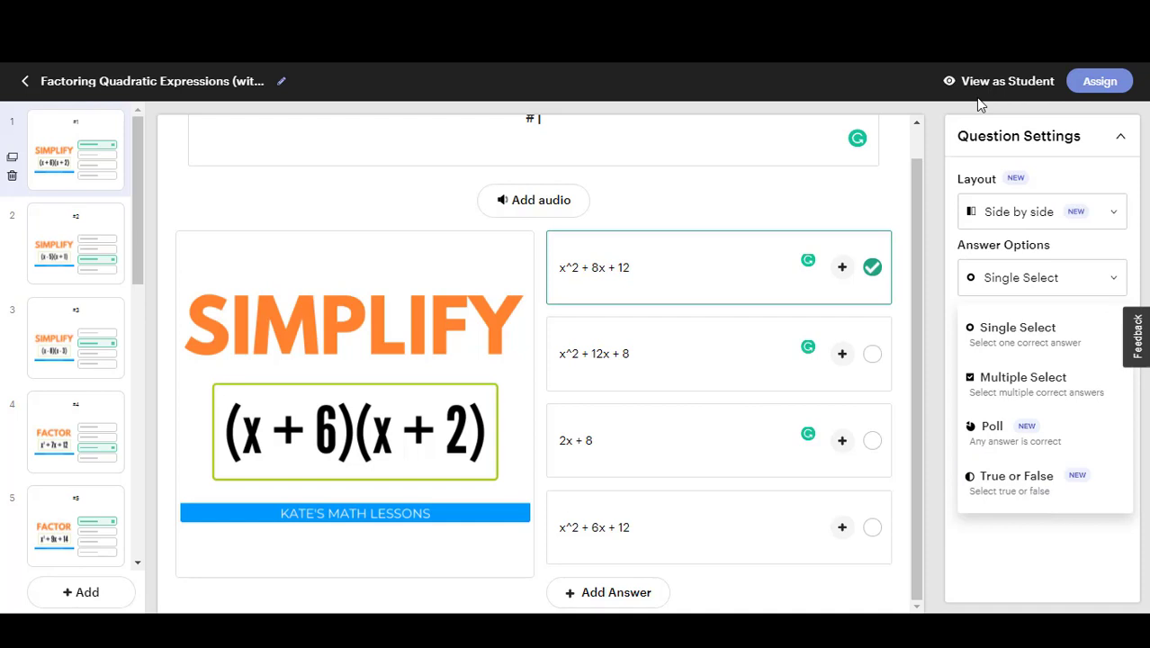
pyautogui.moveTo(979, 81)
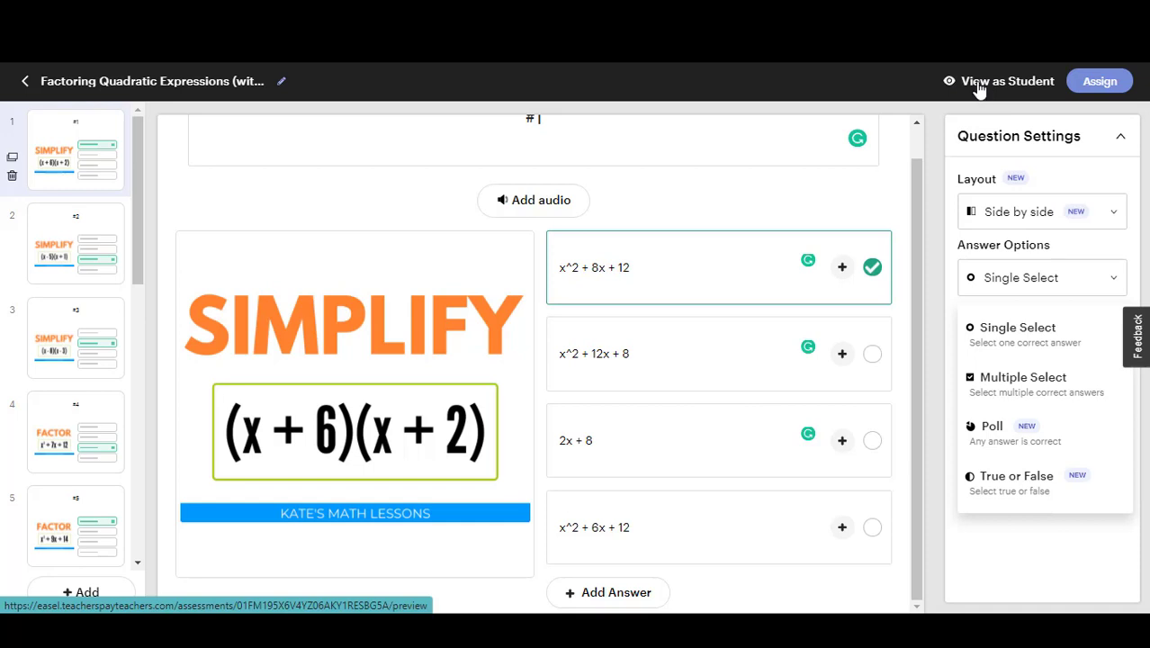
# - Preview the assessment as a student, check an answer on question 1, then exit
pyautogui.click(1008, 81)
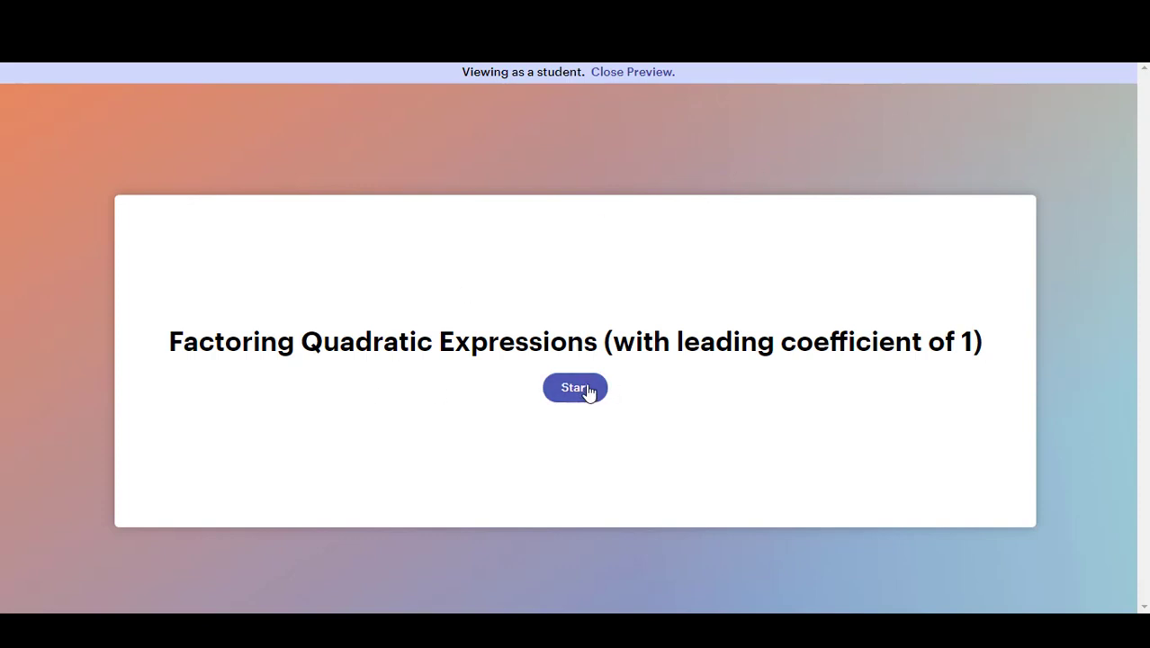
pyautogui.click(575, 387)
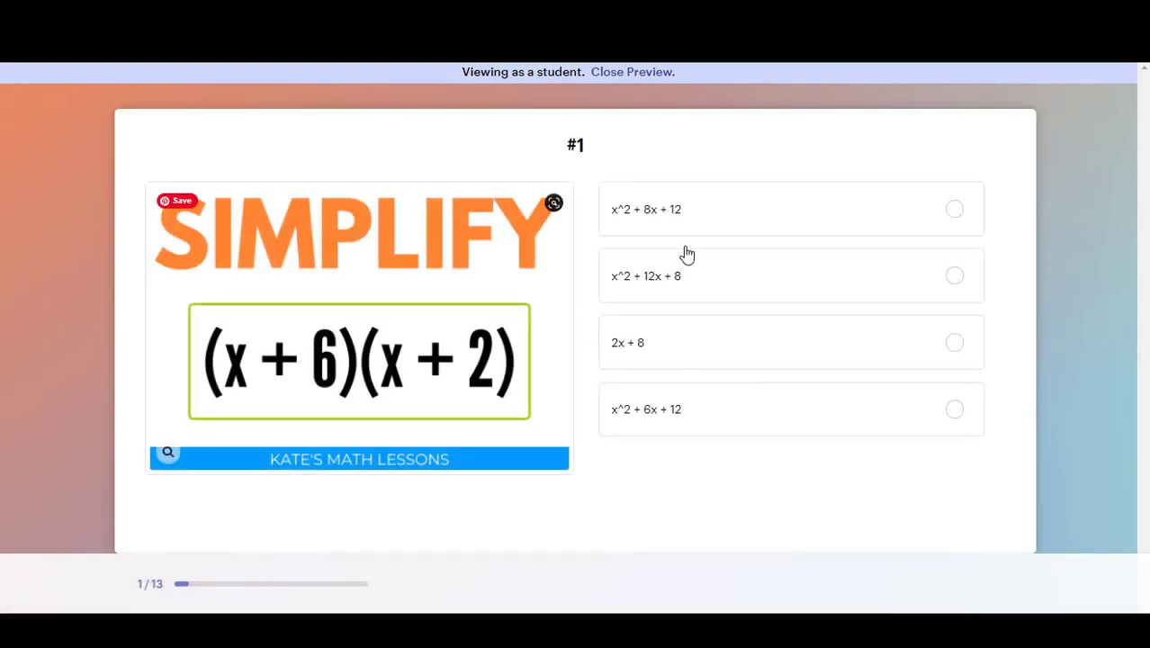
pyautogui.moveTo(750, 319)
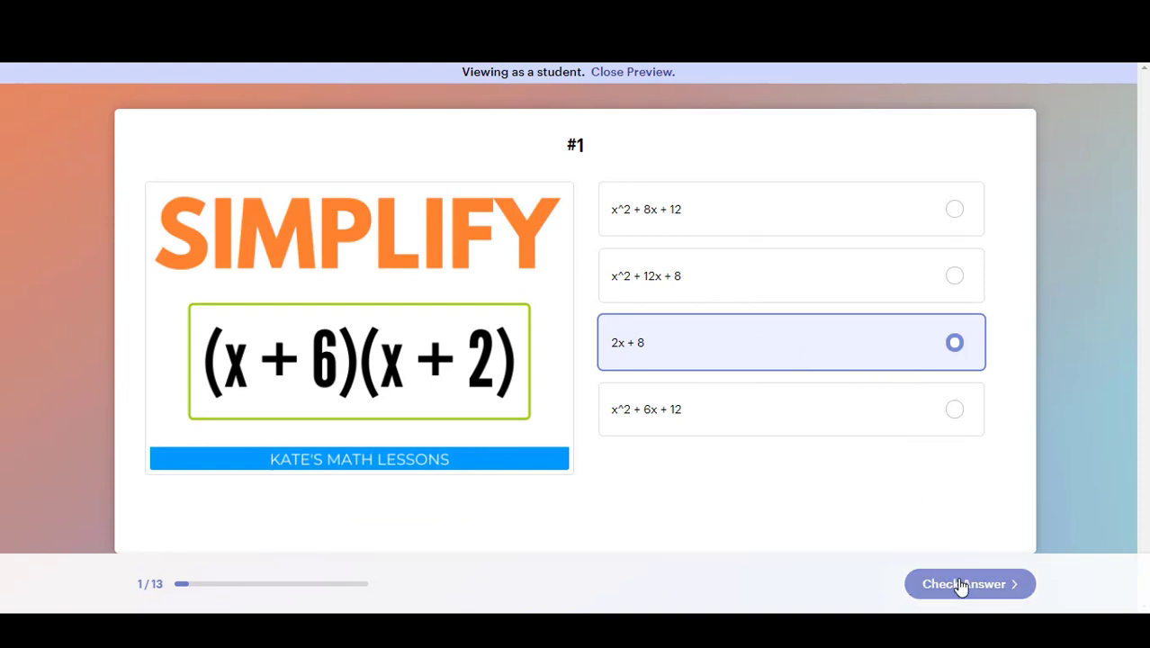
pyautogui.click(970, 584)
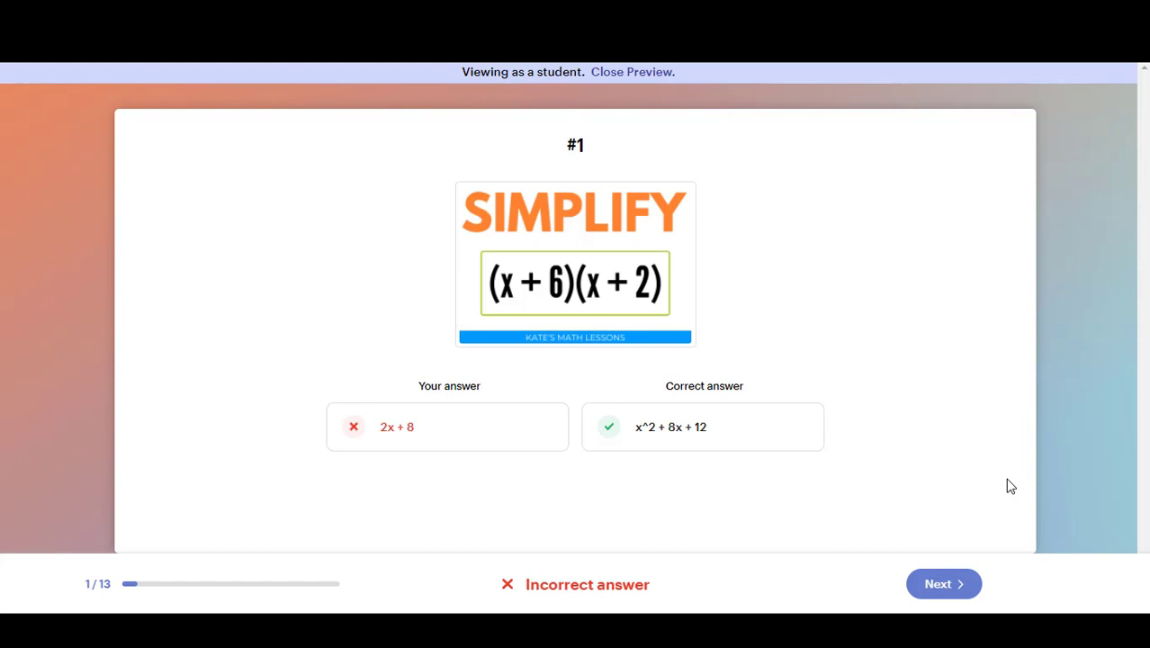
pyautogui.moveTo(907, 501)
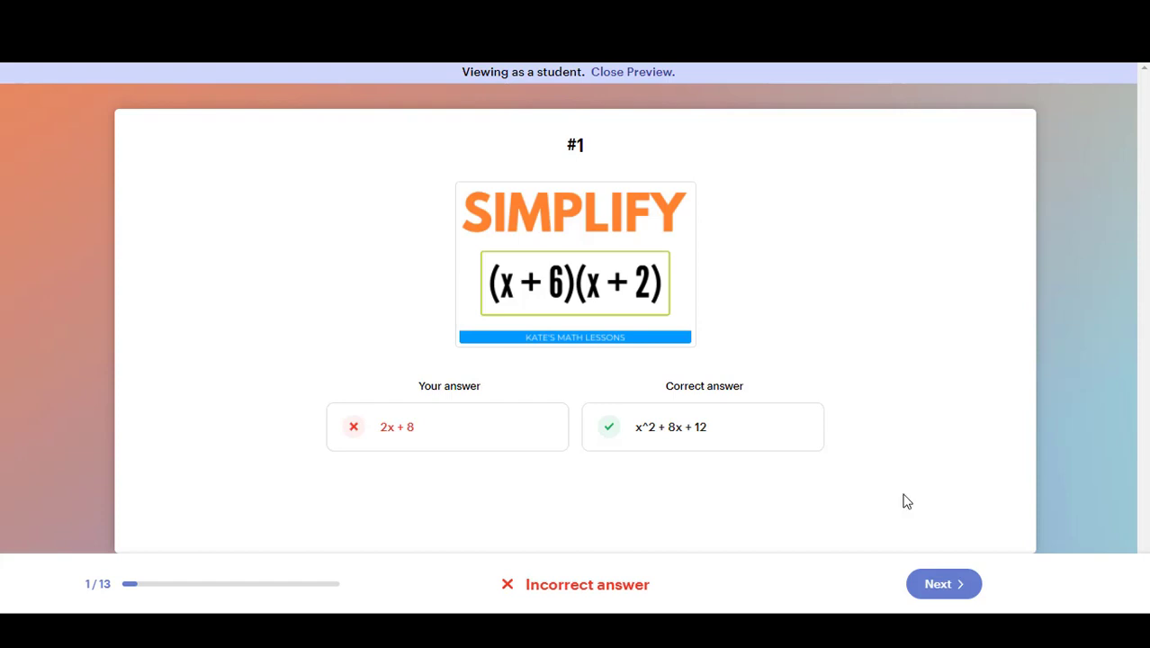
pyautogui.click(631, 72)
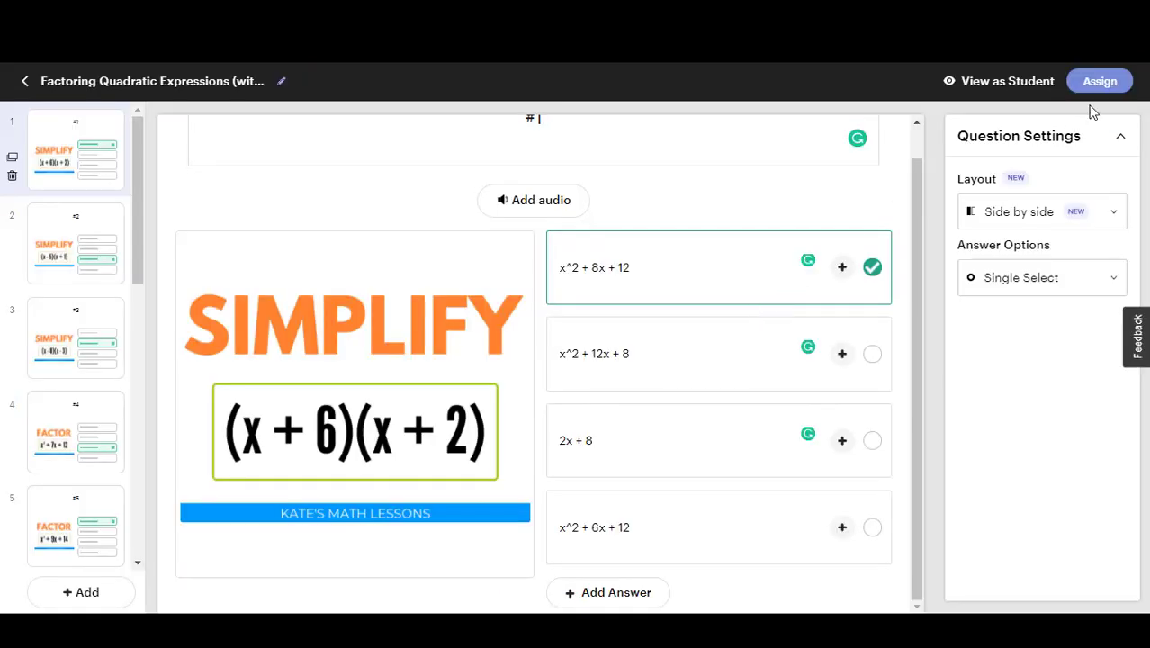
# - Assign the assessment and toggle Instant Feedback off and back on in Settings
pyautogui.click(1099, 81)
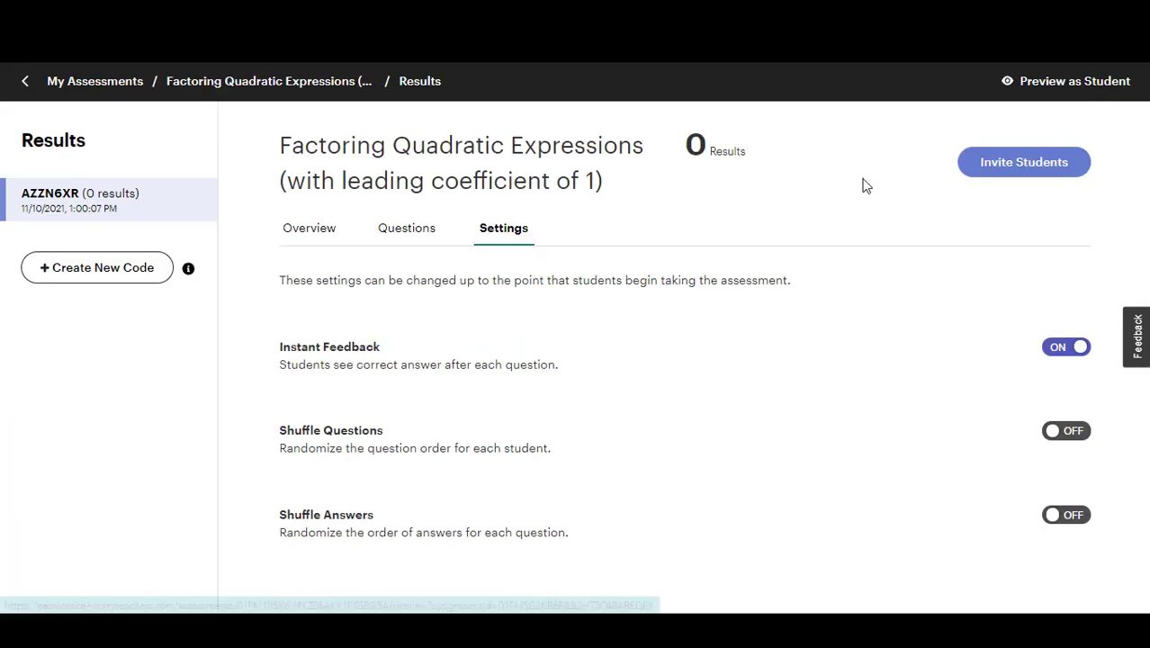
pyautogui.moveTo(1023, 390)
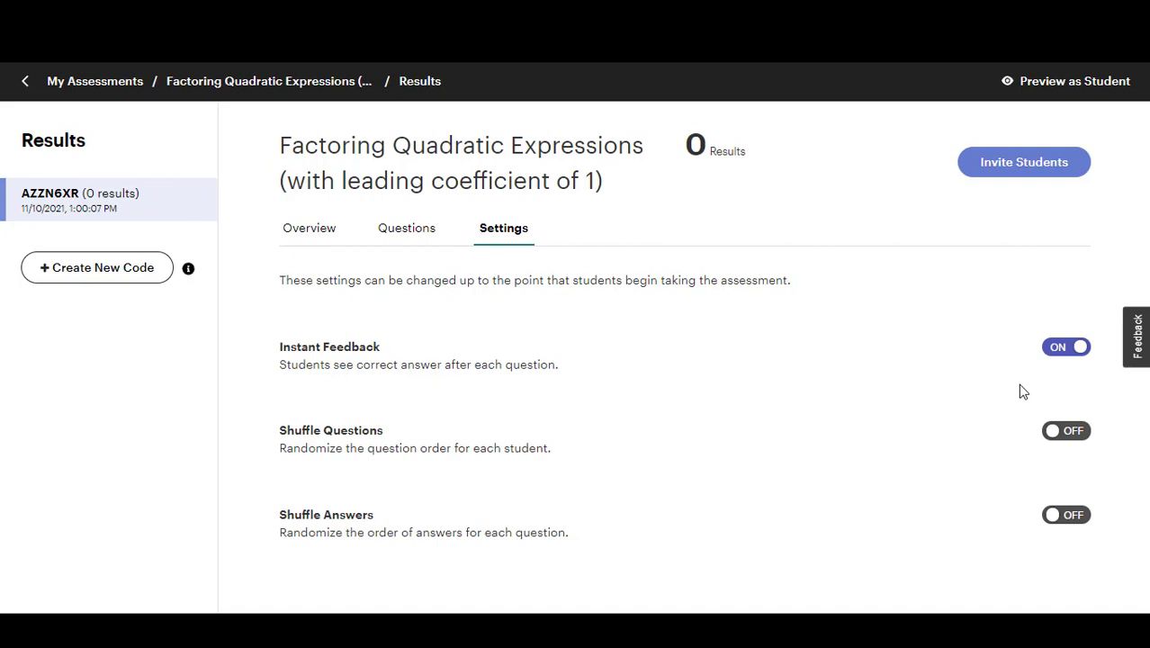
pyautogui.moveTo(1034, 384)
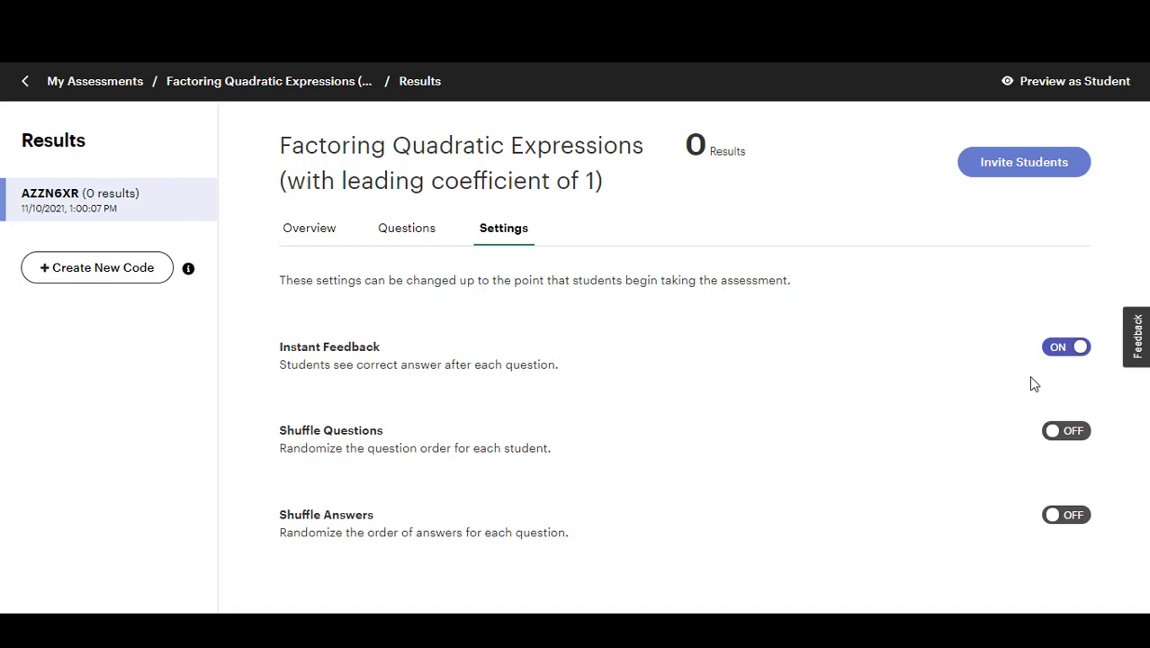
pyautogui.moveTo(274, 380)
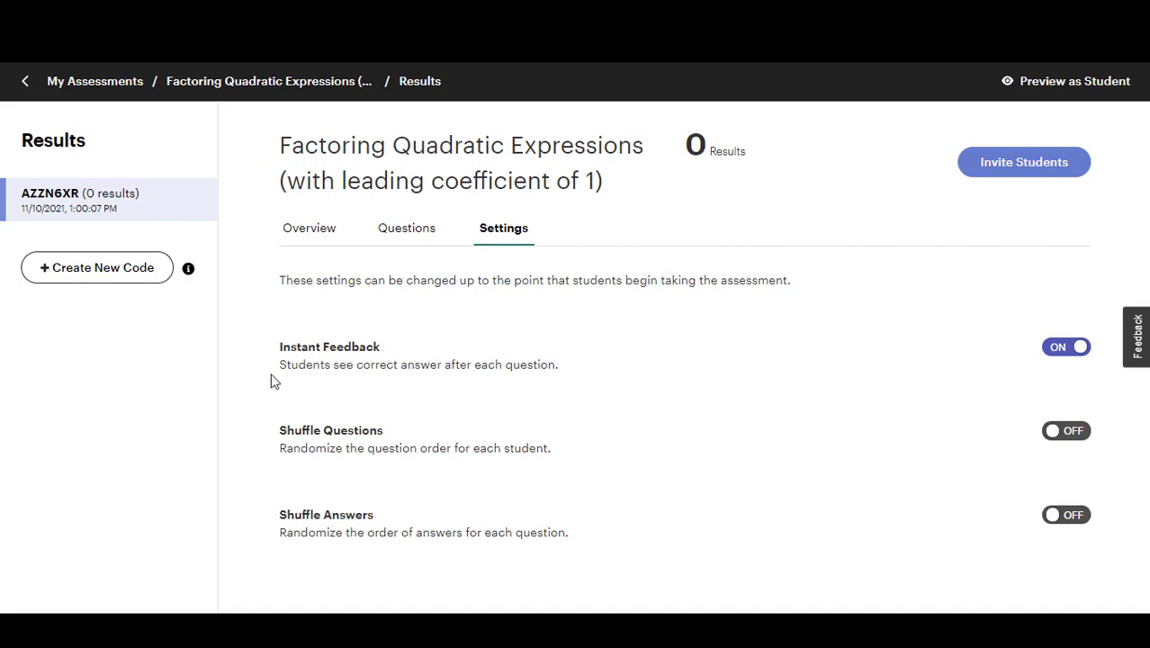
pyautogui.moveTo(428, 383)
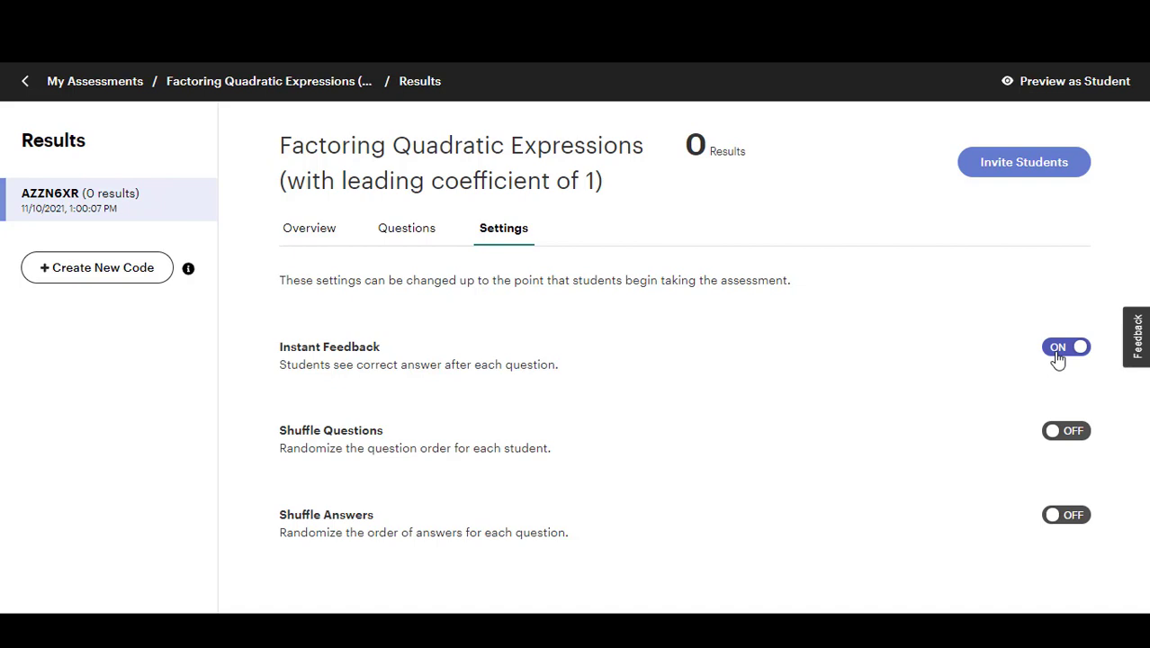
pyautogui.click(1067, 347)
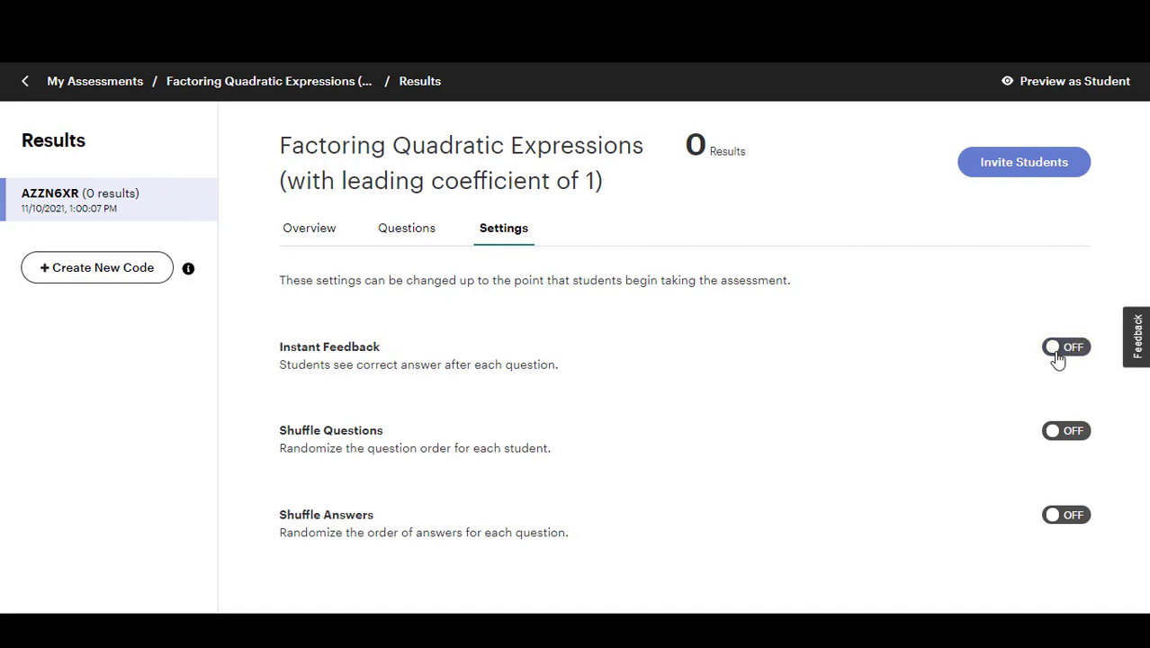
pyautogui.click(1067, 347)
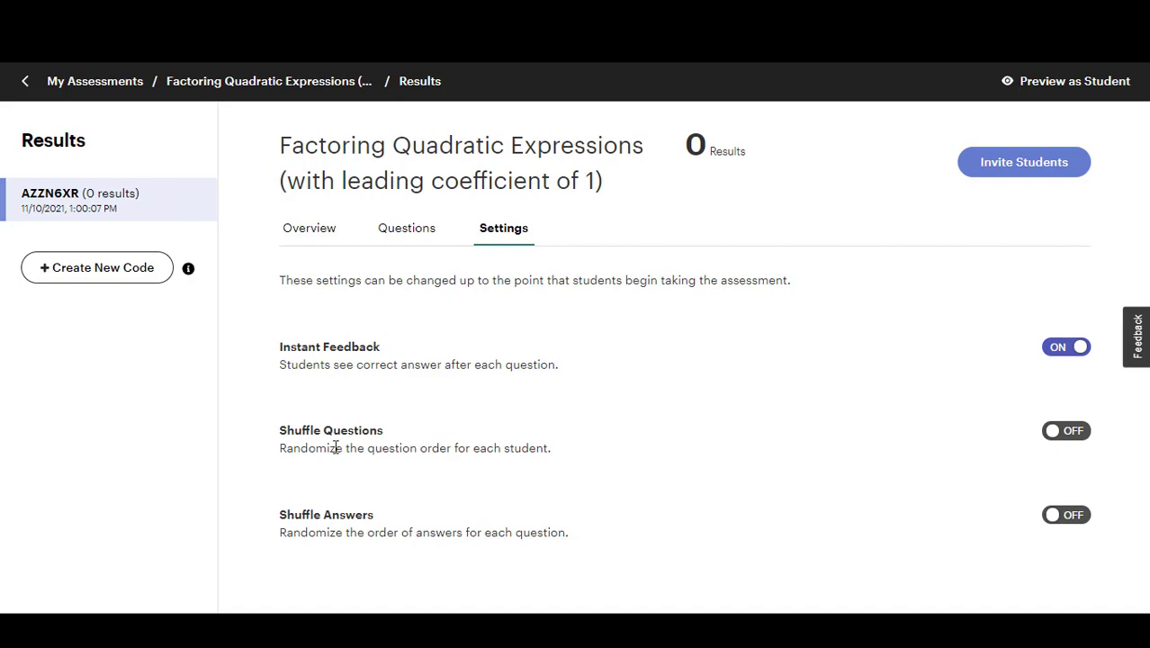
pyautogui.moveTo(637, 462)
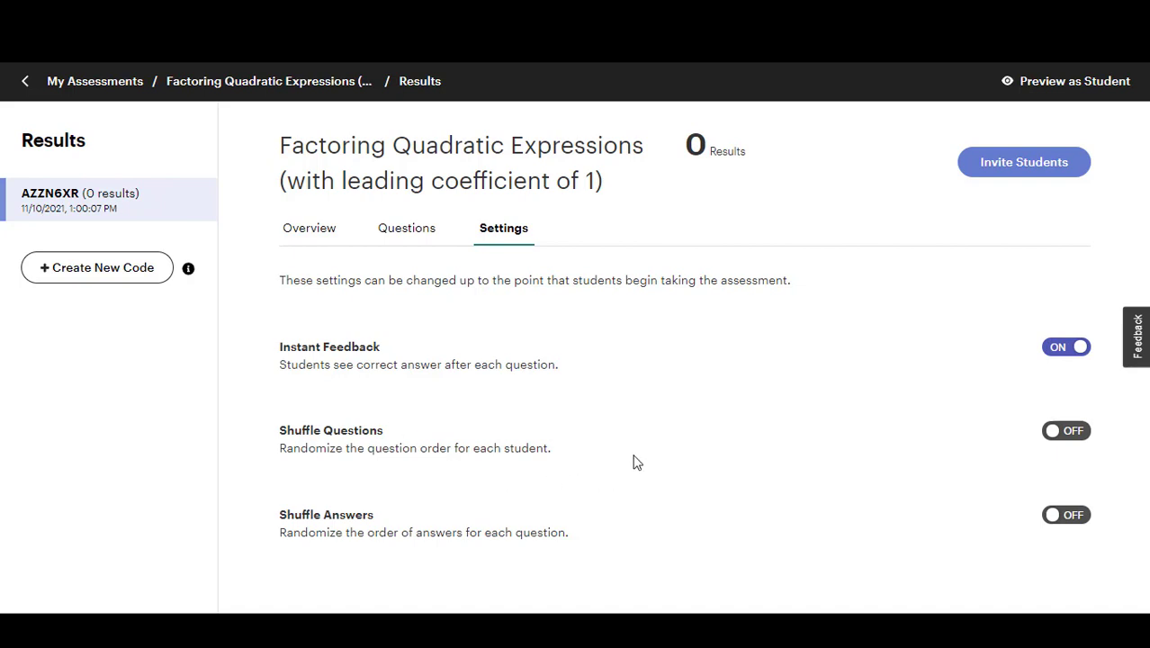
pyautogui.moveTo(630, 538)
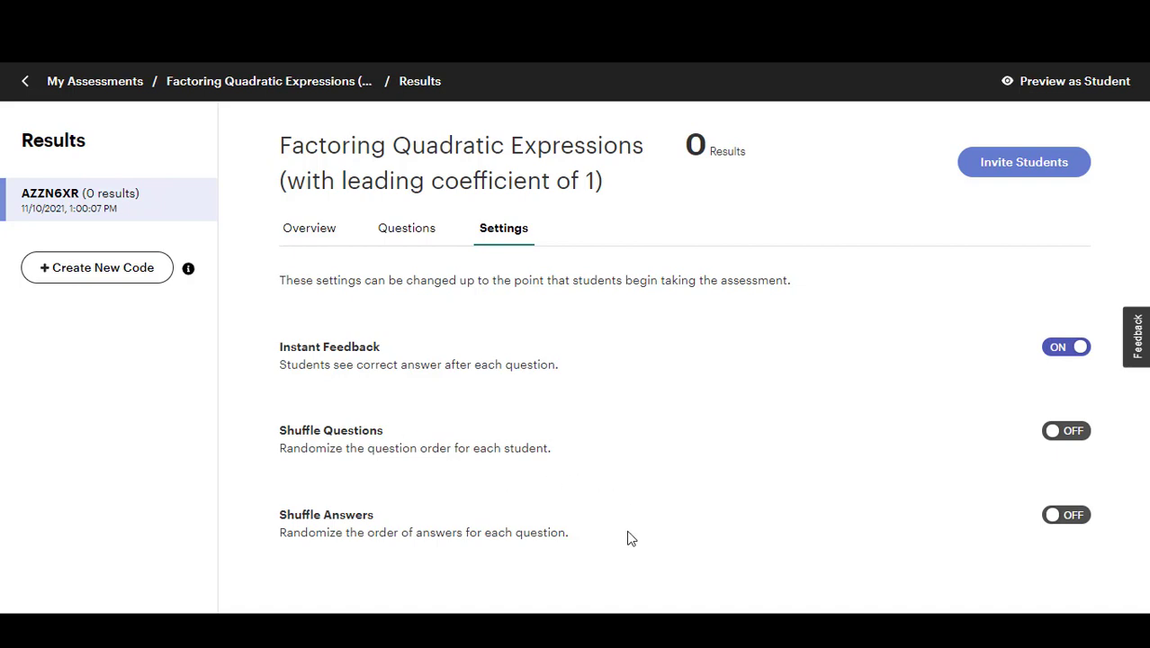
pyautogui.moveTo(990, 359)
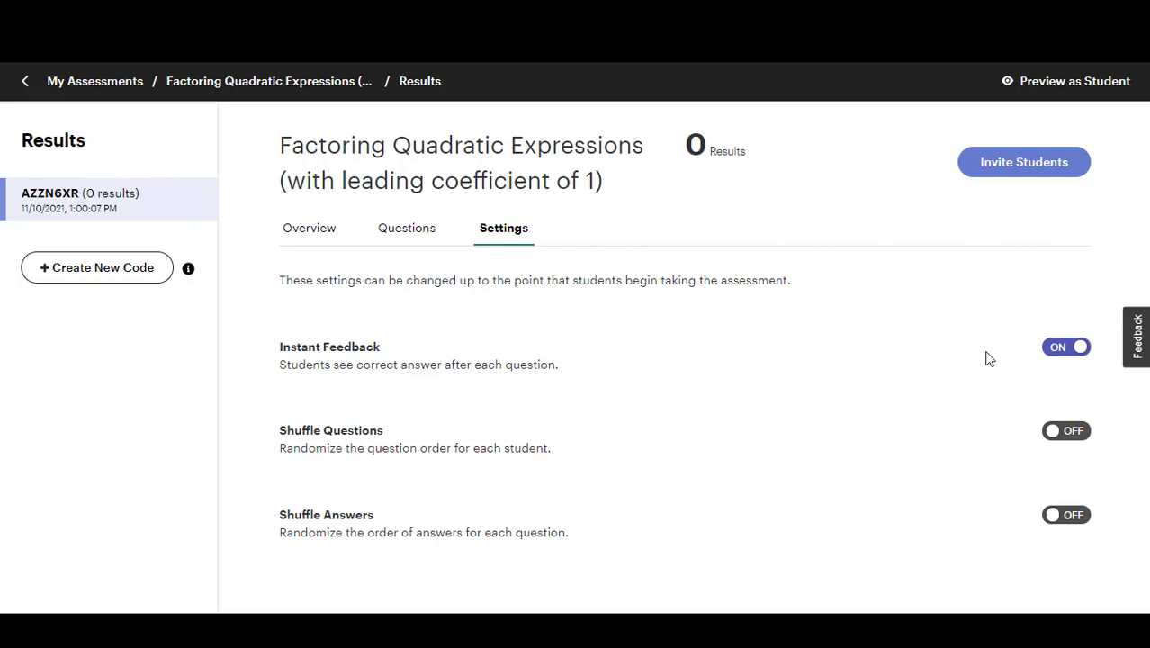
pyautogui.moveTo(1017, 525)
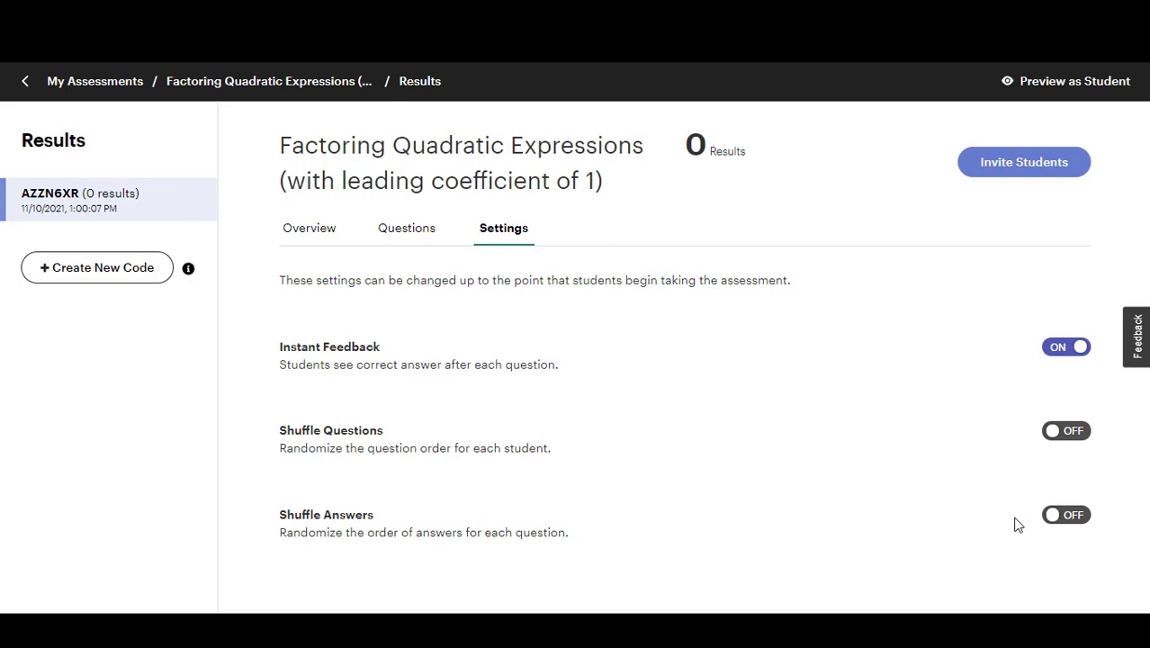
pyautogui.moveTo(1024, 173)
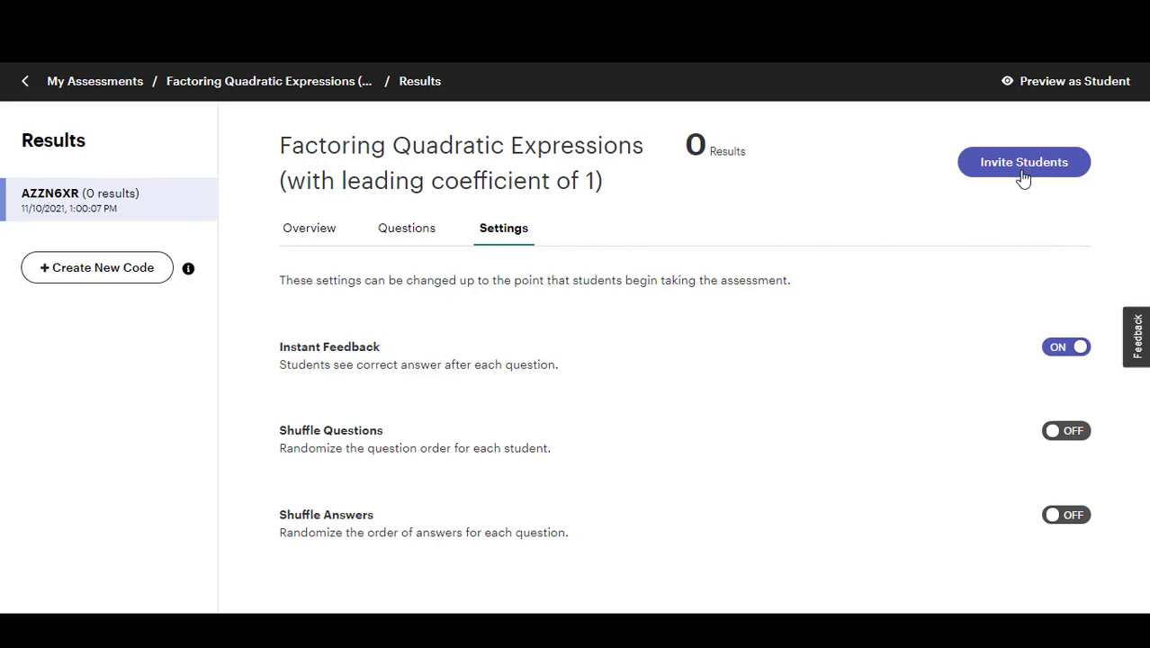
# - Open the Assign to Students dialog with Google Classroom and copy-link options
pyautogui.click(1023, 162)
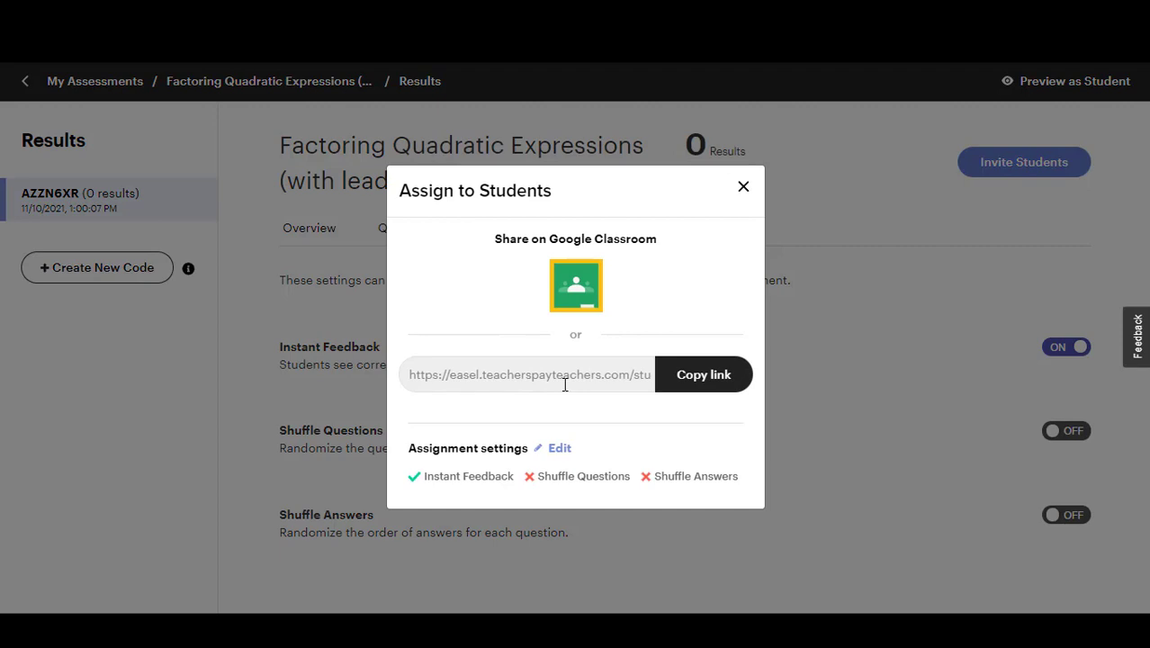
pyautogui.moveTo(490, 480)
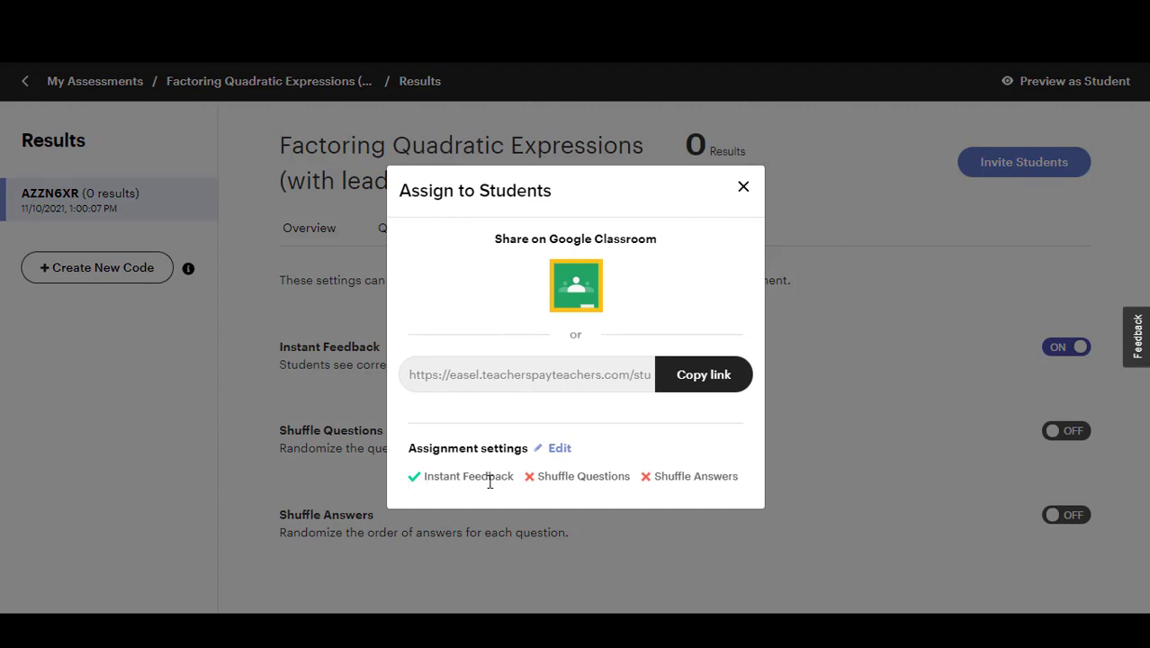
pyautogui.moveTo(727, 476)
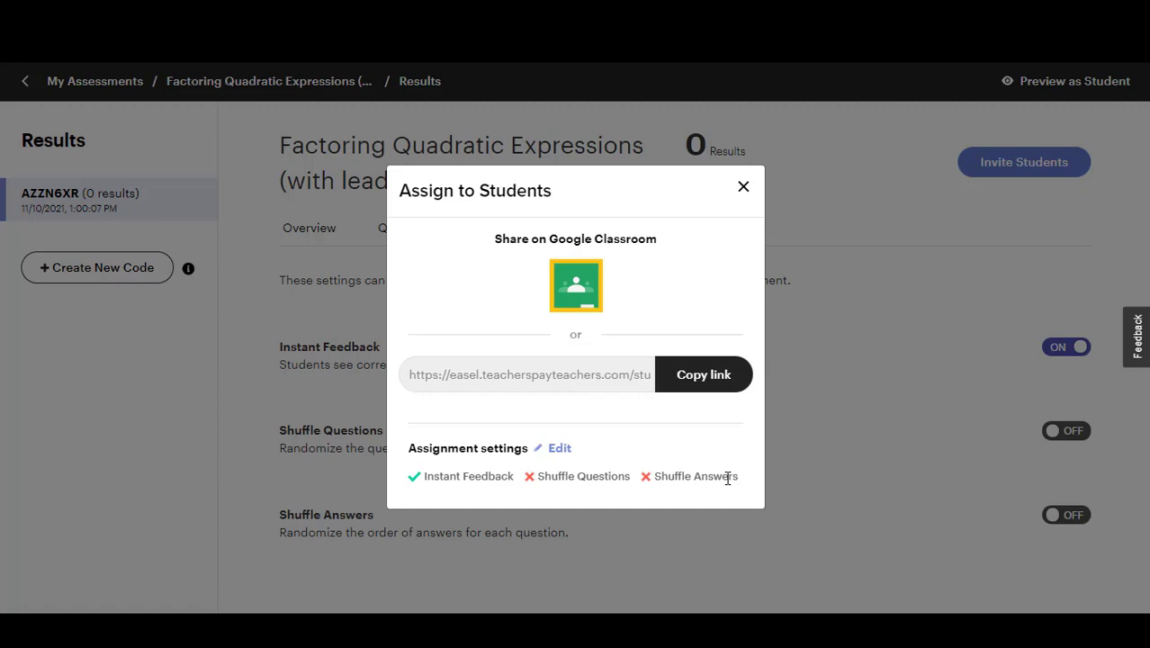
pyautogui.moveTo(703, 374)
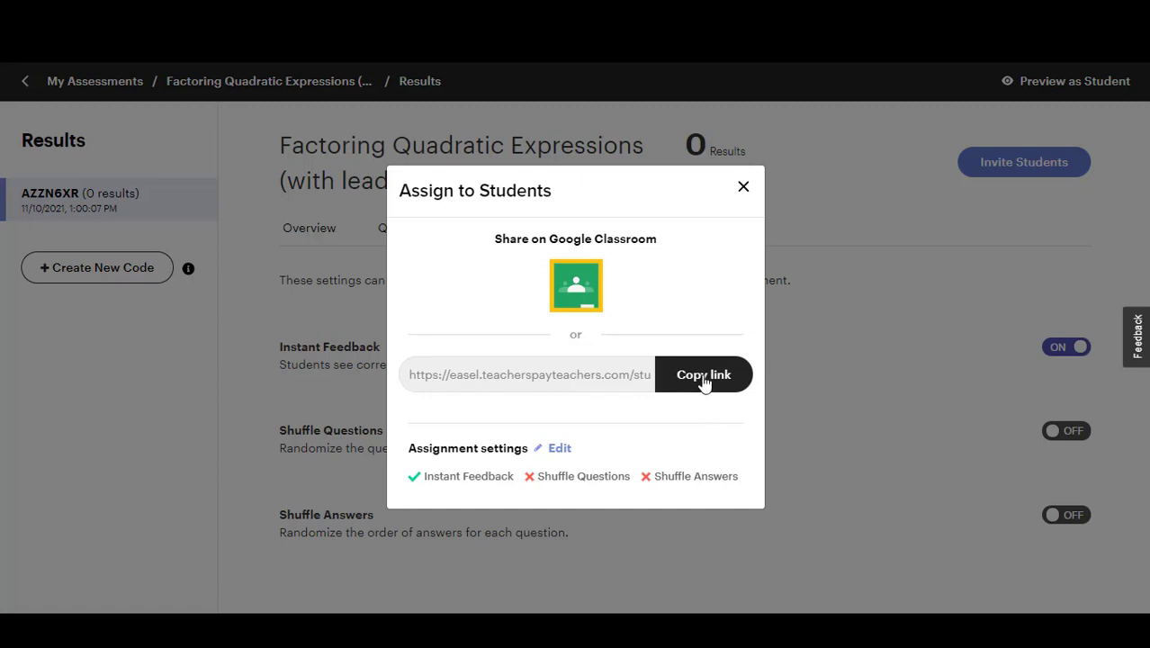
pyautogui.moveTo(694, 392)
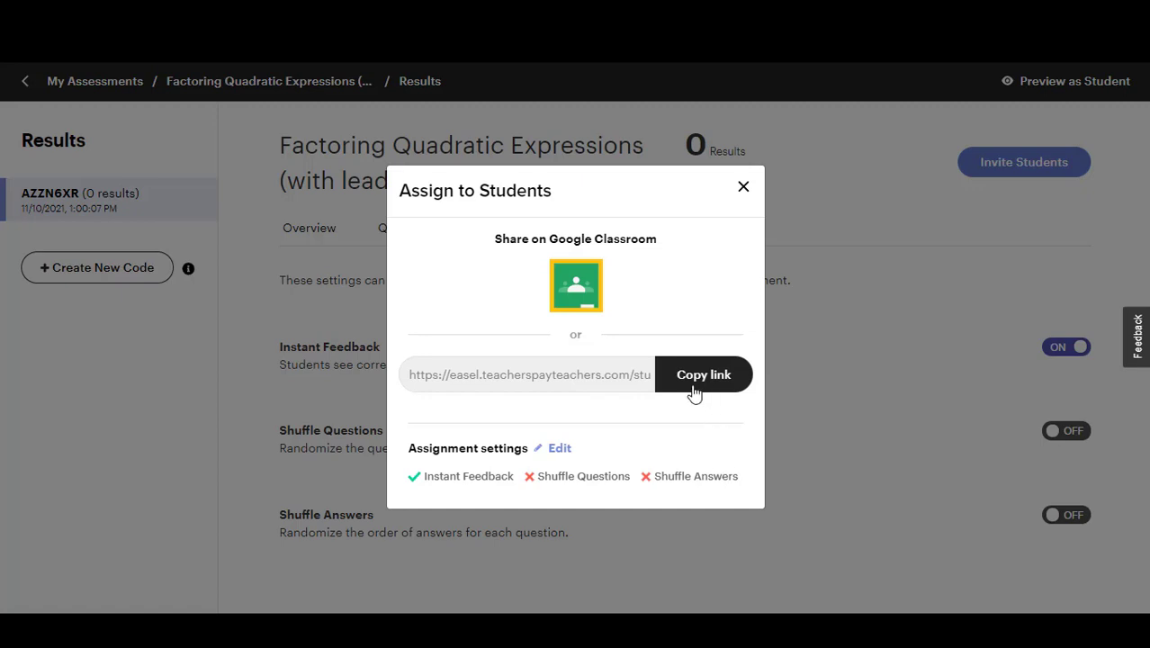
pyautogui.moveTo(682, 385)
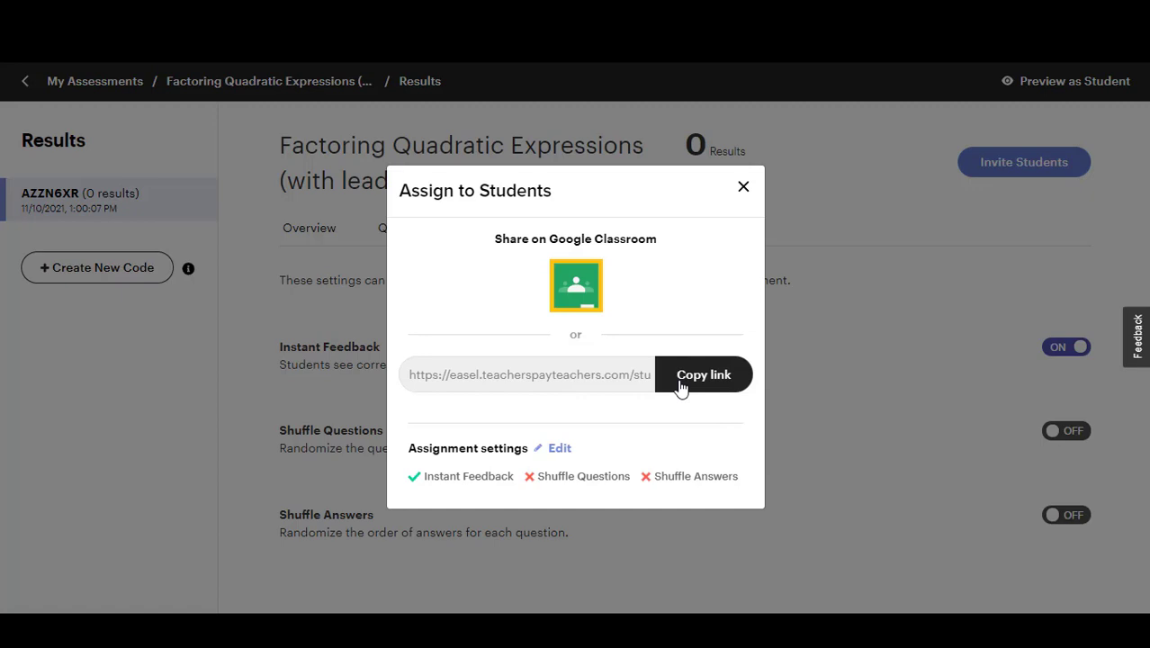
pyautogui.moveTo(576, 287)
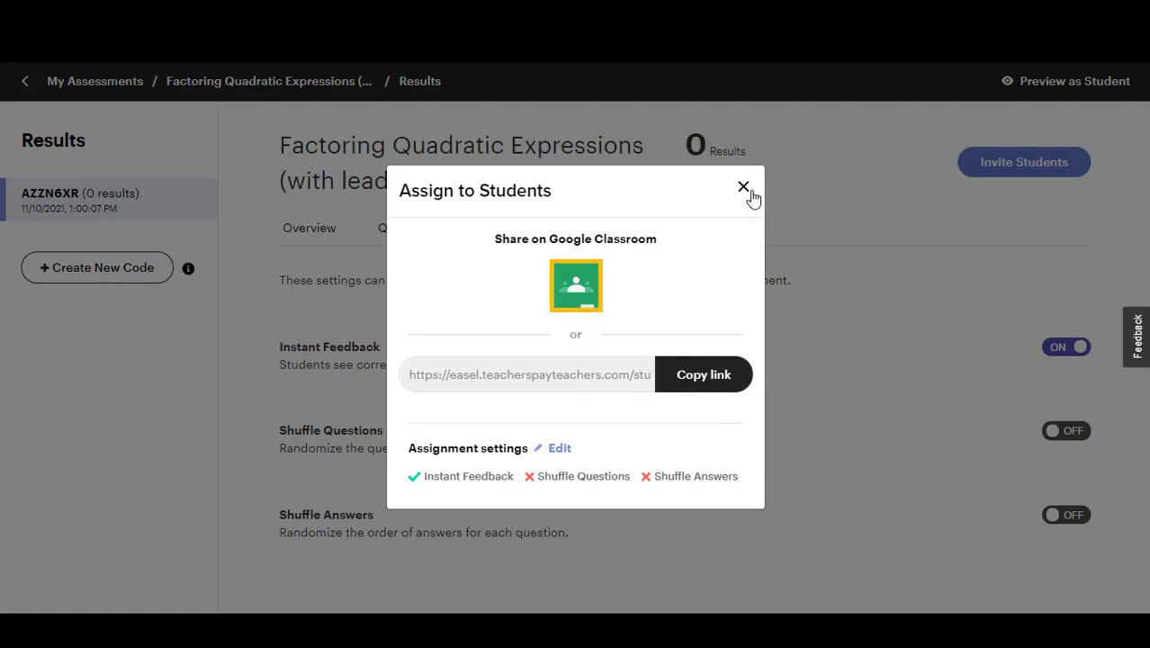
# - Close the sharing dialog and create the new class code A4TYCMD
pyautogui.click(744, 188)
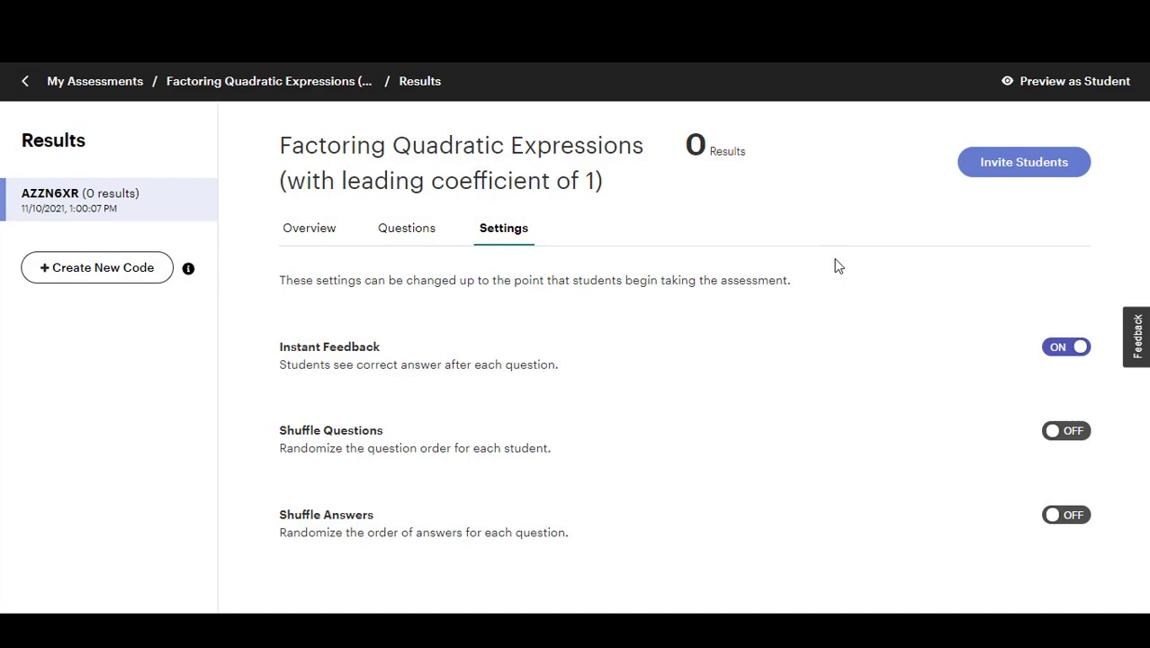
pyautogui.moveTo(807, 322)
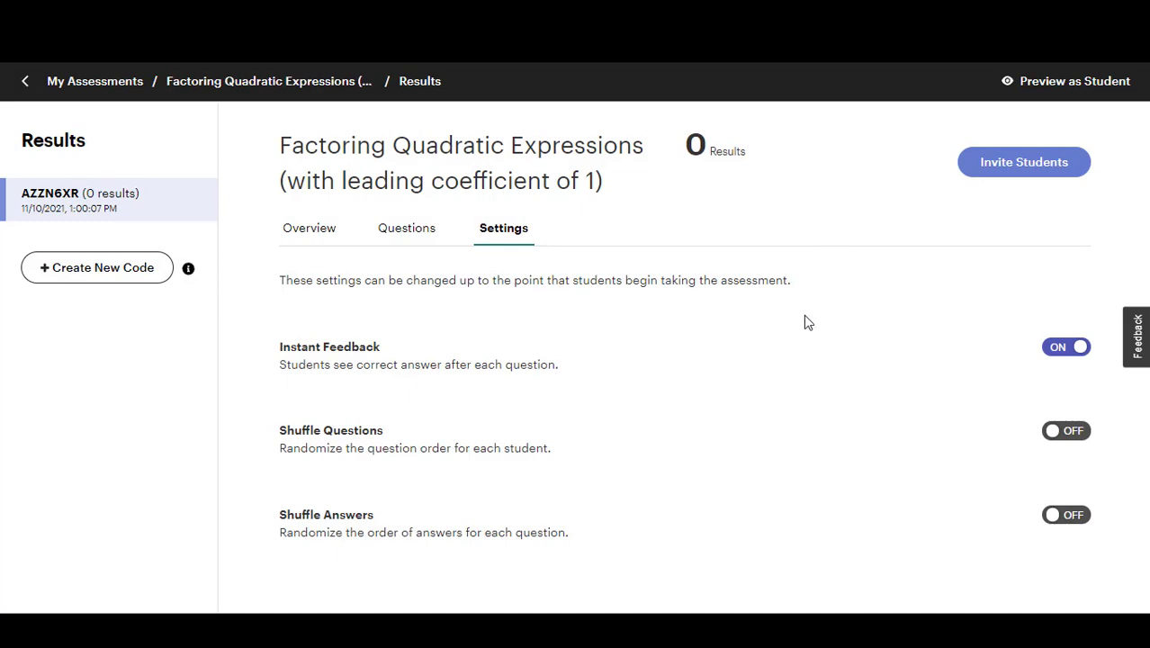
pyautogui.moveTo(97, 268)
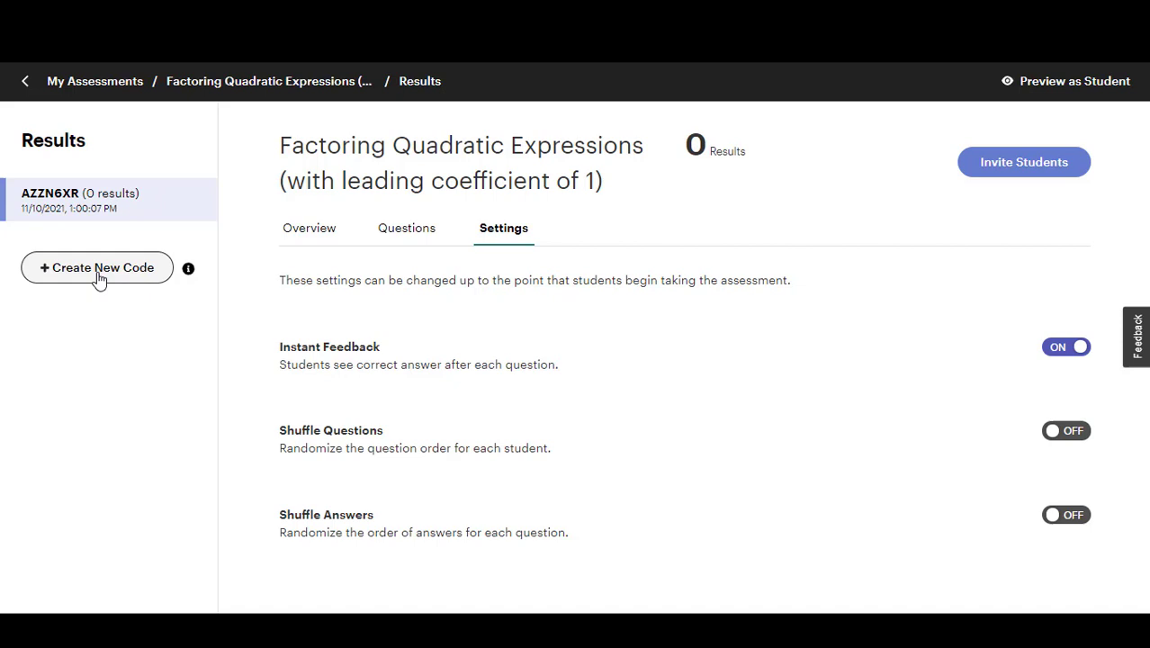
pyautogui.click(97, 267)
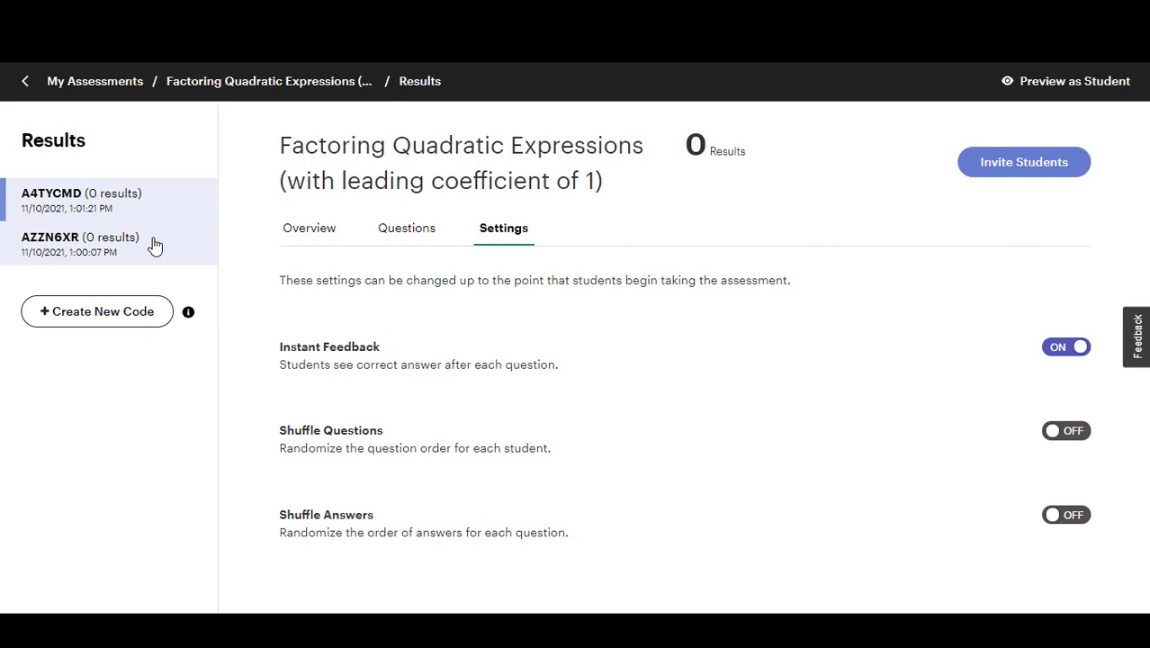
pyautogui.moveTo(714, 315)
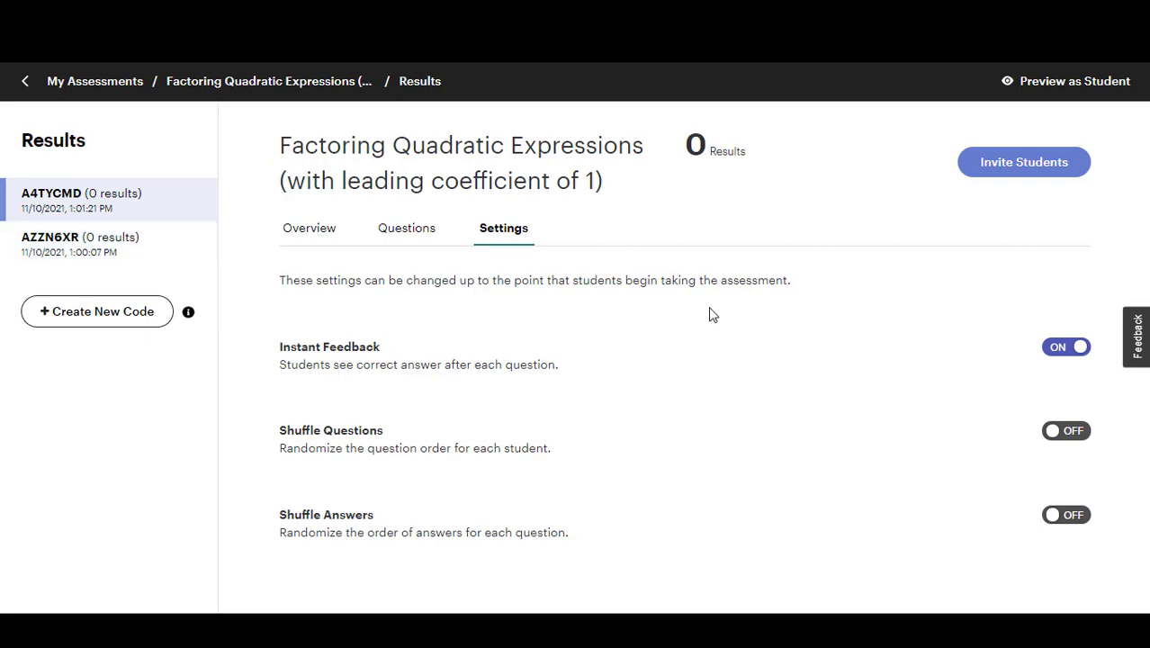
# - Show the Overview tab for code A4TYCMD, which has no results yet
pyautogui.click(308, 227)
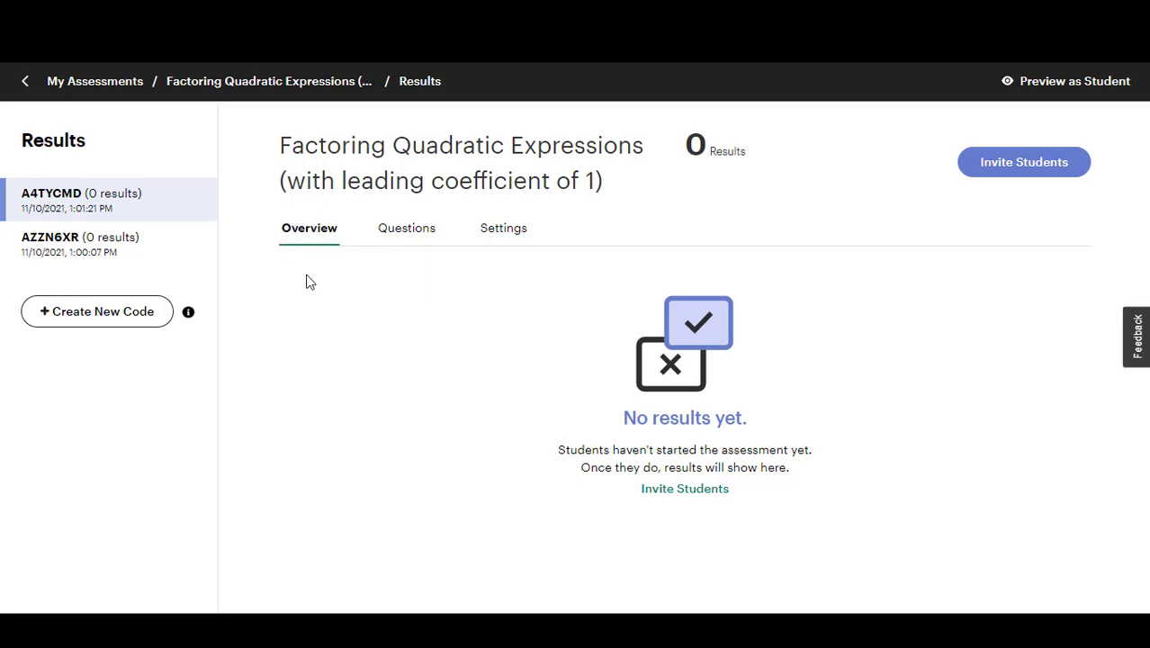
pyautogui.moveTo(321, 334)
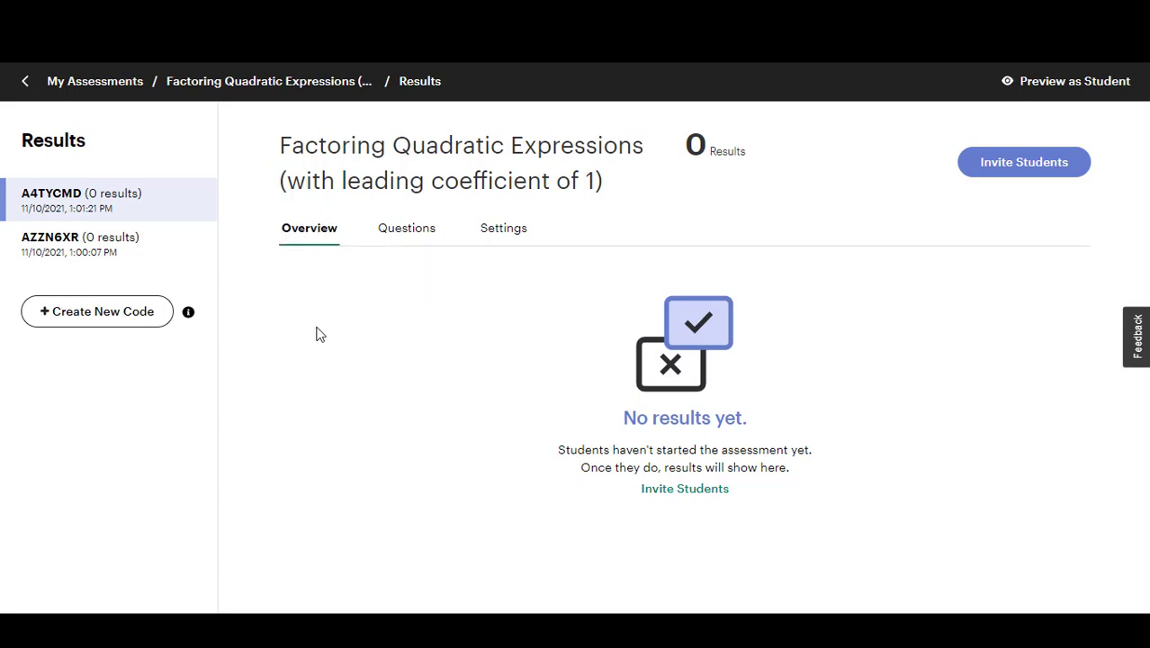
pyautogui.moveTo(543, 350)
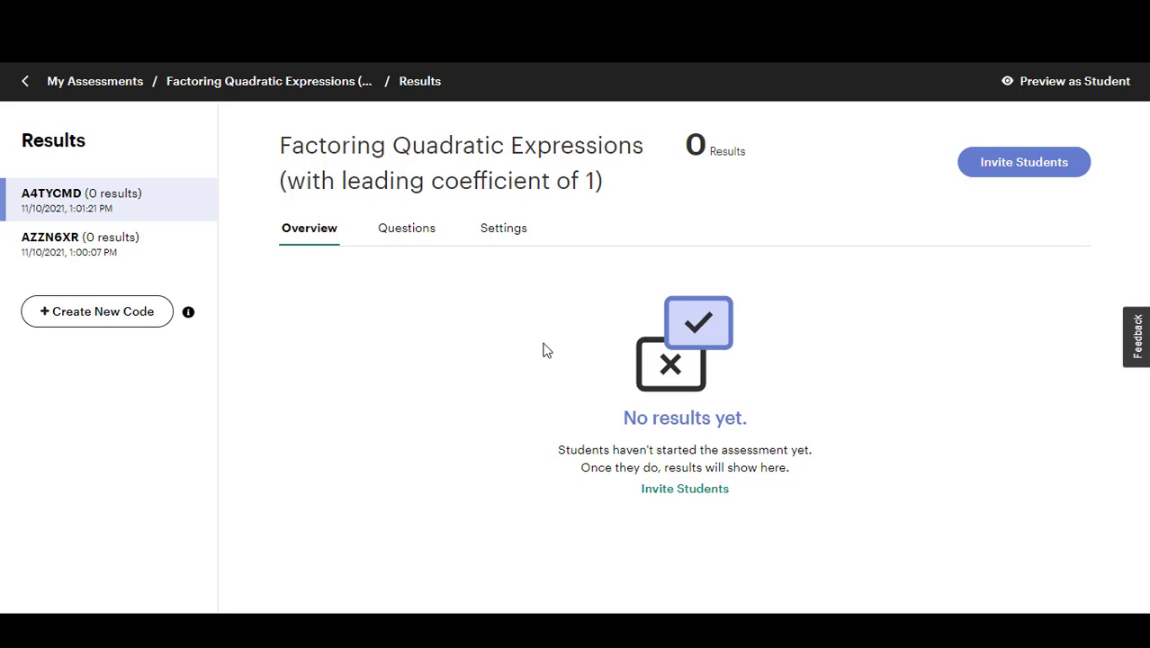